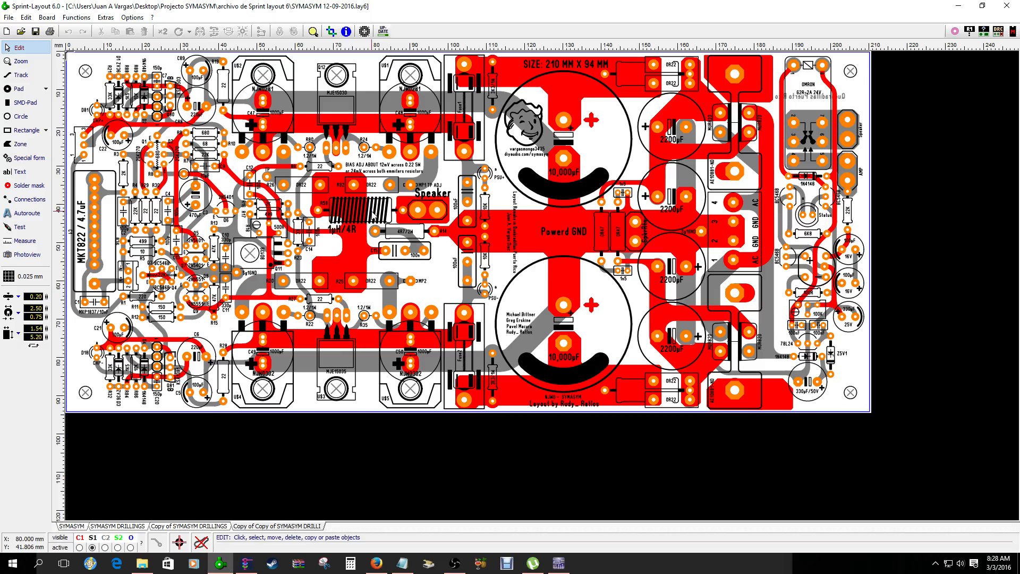
mouse_move(448, 275)
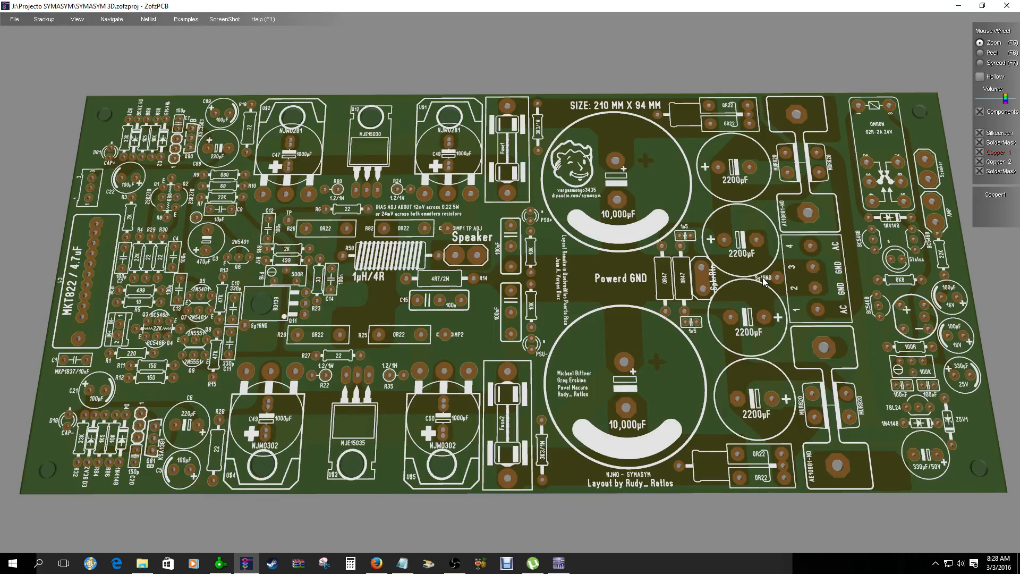
mouse_move(557, 143)
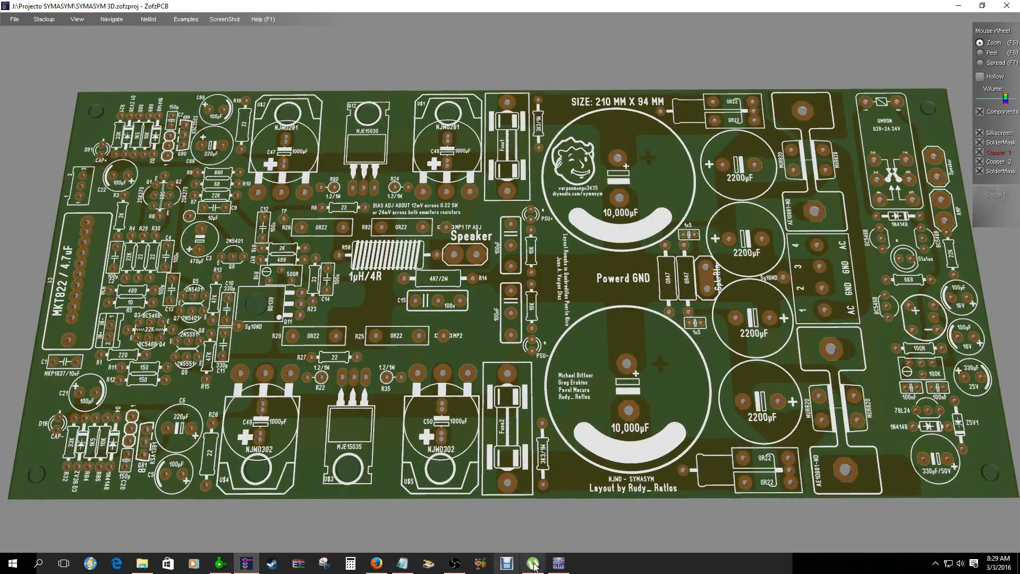
- Switch to the Multisim SYMASYM schematic, centred on load R39 and wattmeter XWM1
click(533, 563)
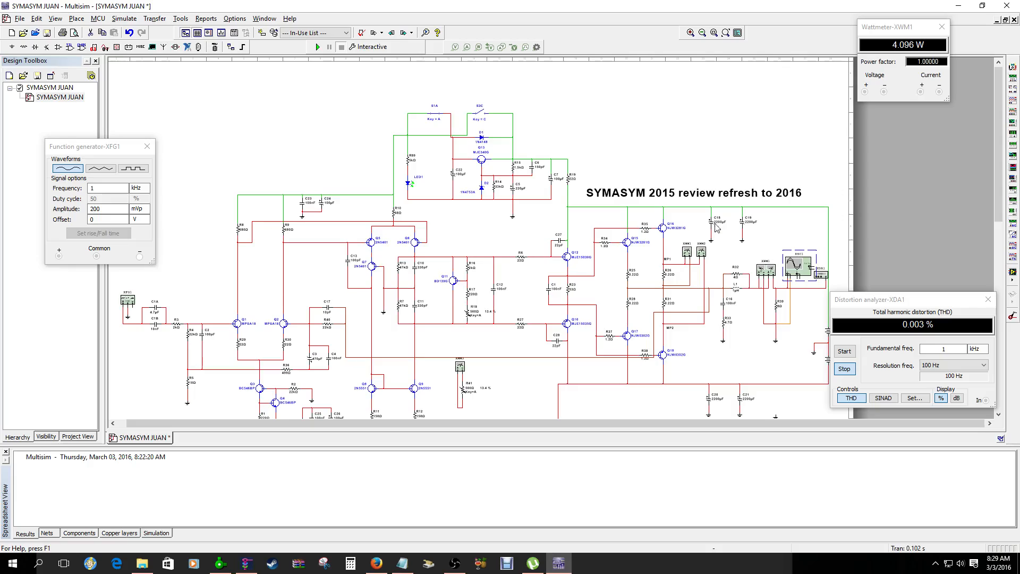
mouse_move(733, 309)
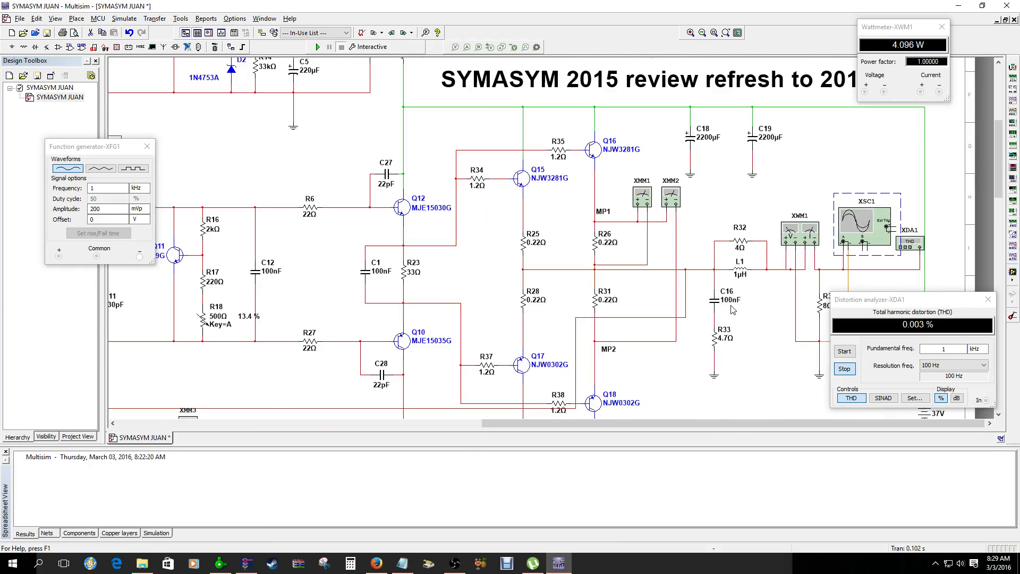
mouse_move(617, 260)
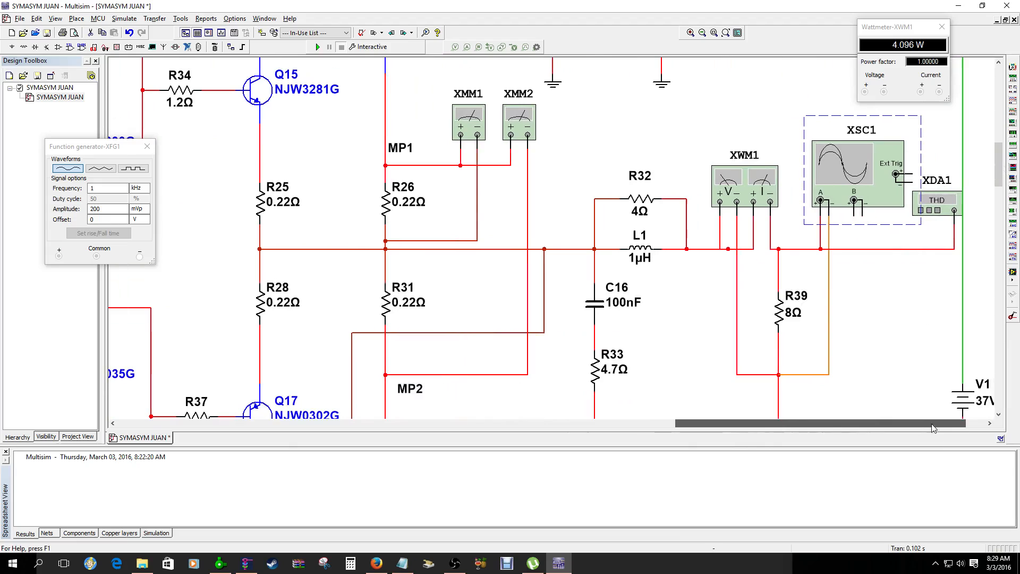
- Give both terminals of load resistor R39 an Open fault
double_click(778, 310)
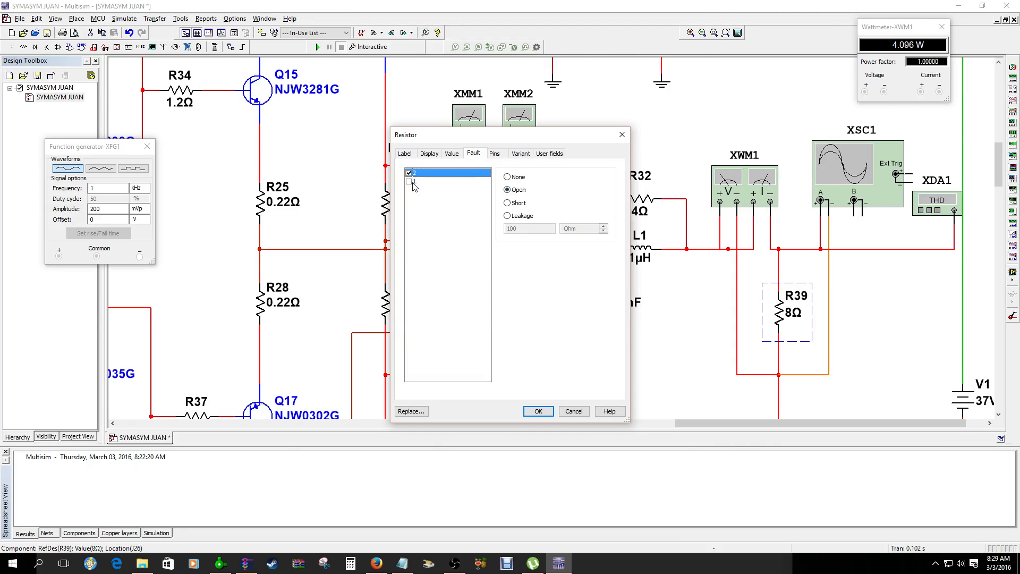
click(442, 181)
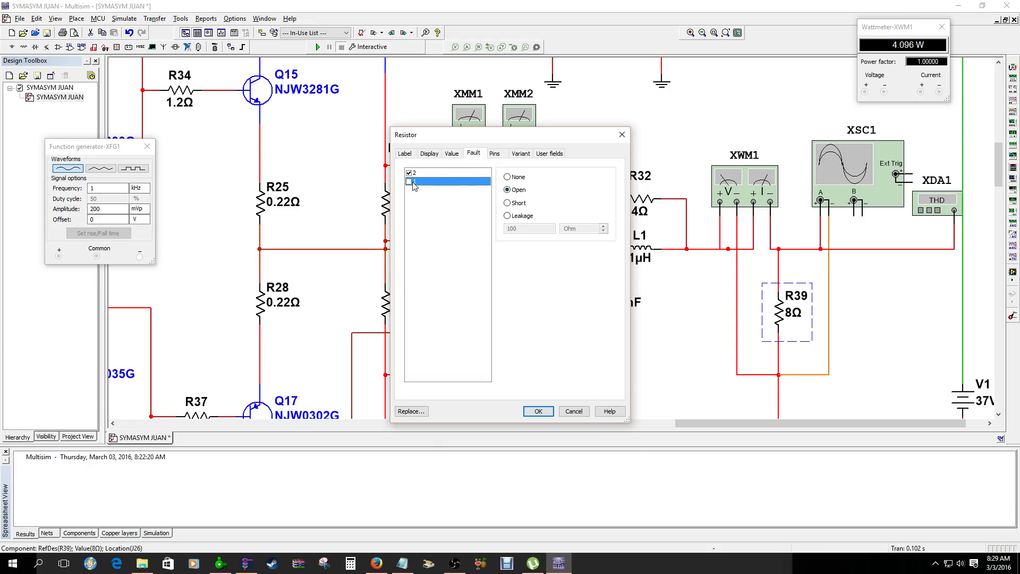
click(538, 411)
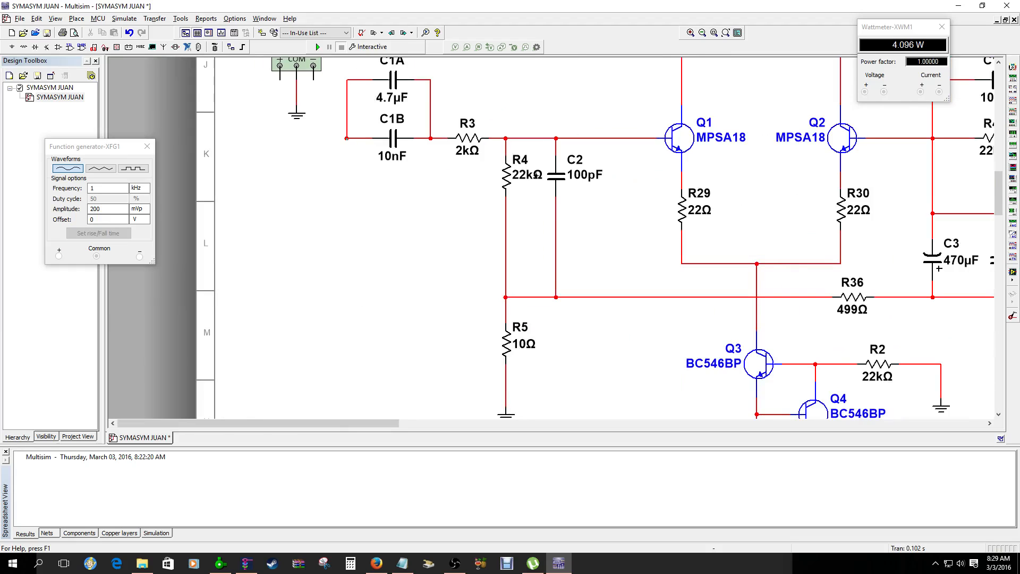
scroll(down, 3)
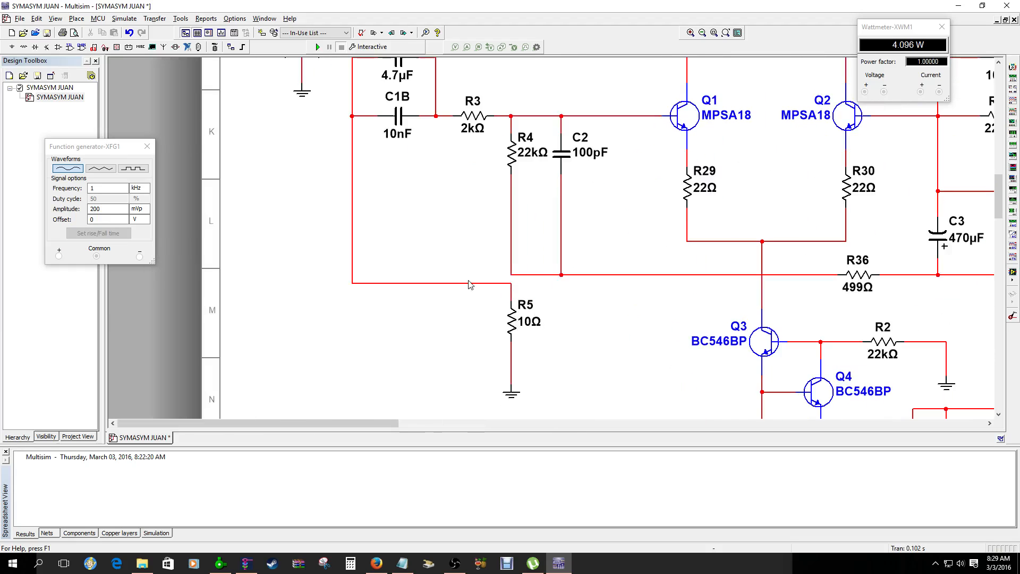
click(475, 282)
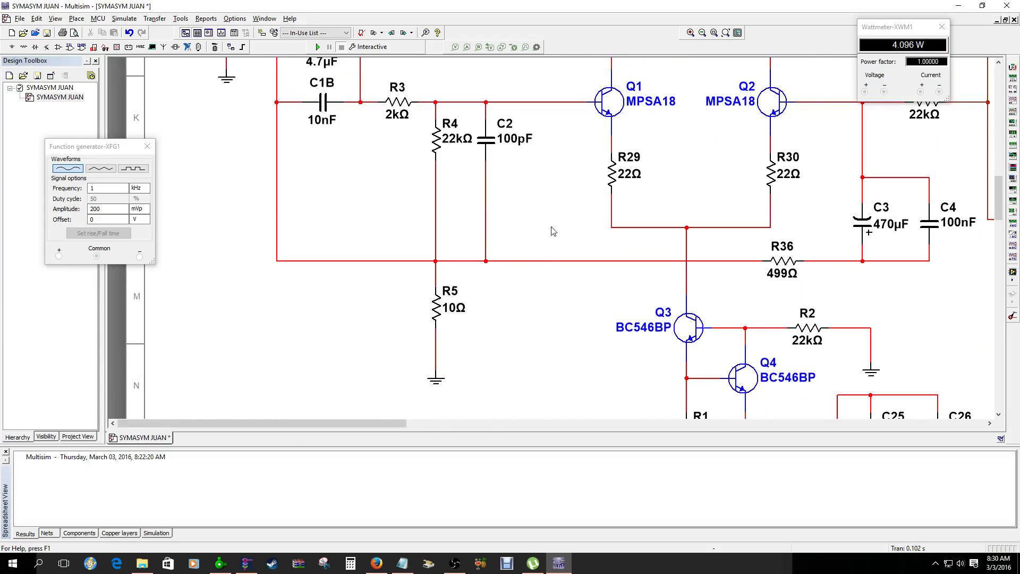
scroll(right, 3)
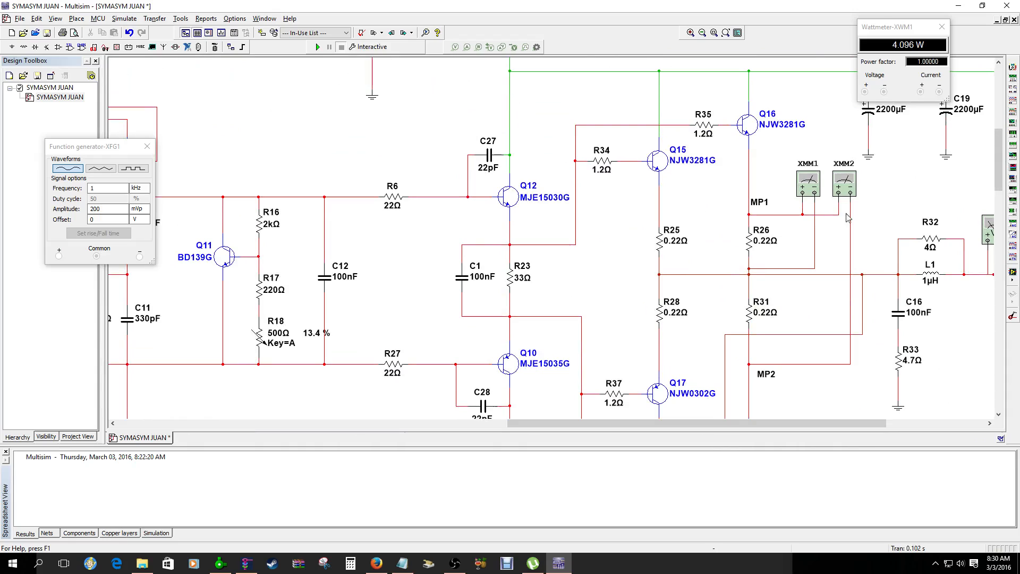
- Open the XMM2 readout, run the open-load simulation and read 24.23 mV
double_click(843, 183)
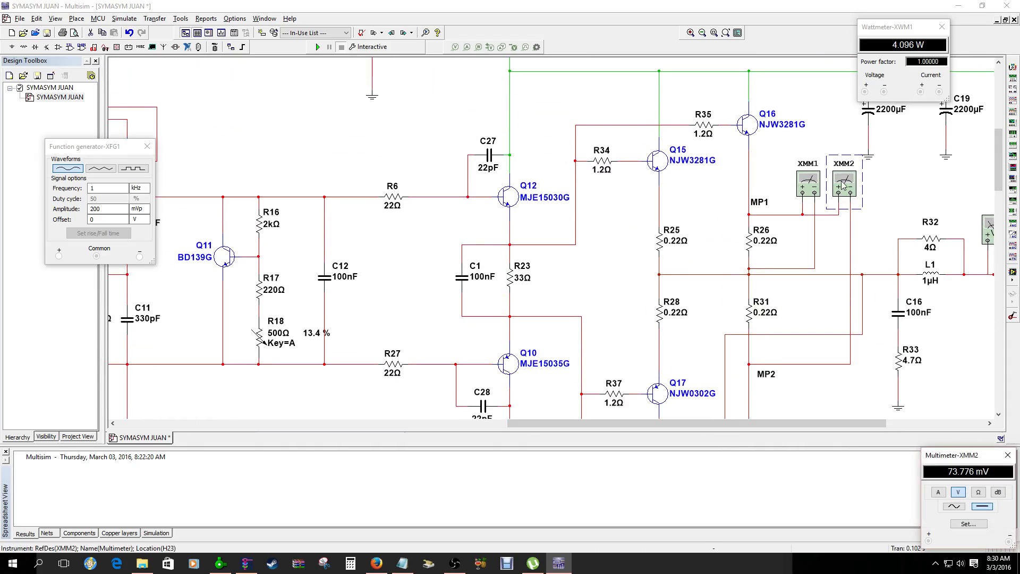
drag(966, 455, 692, 83)
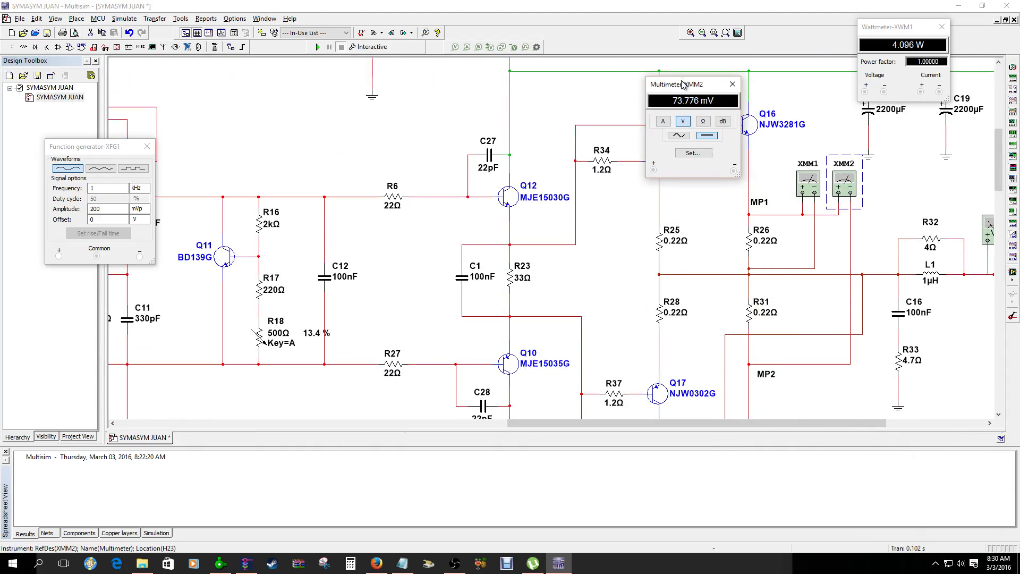
click(318, 47)
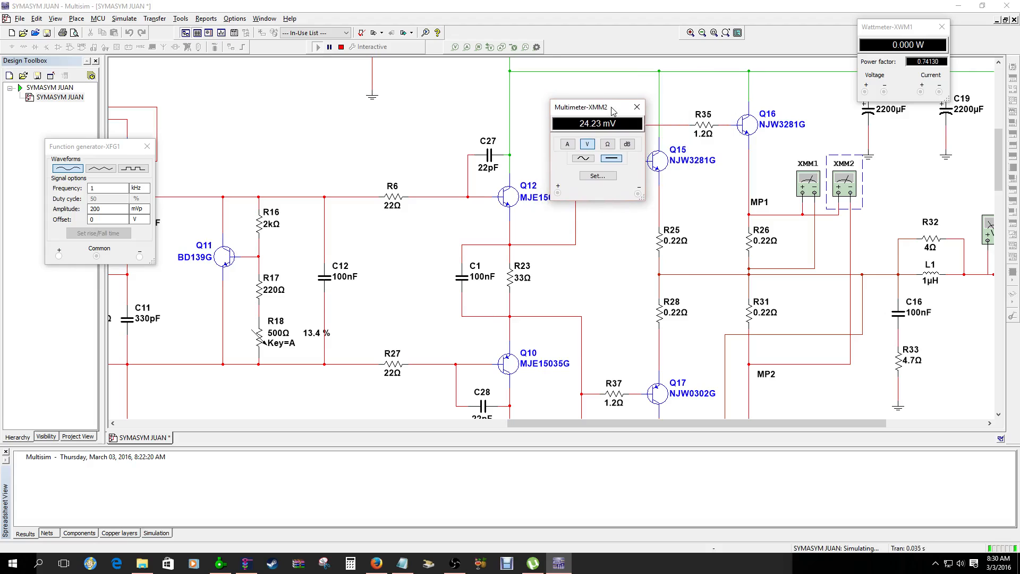
drag(583, 107, 659, 76)
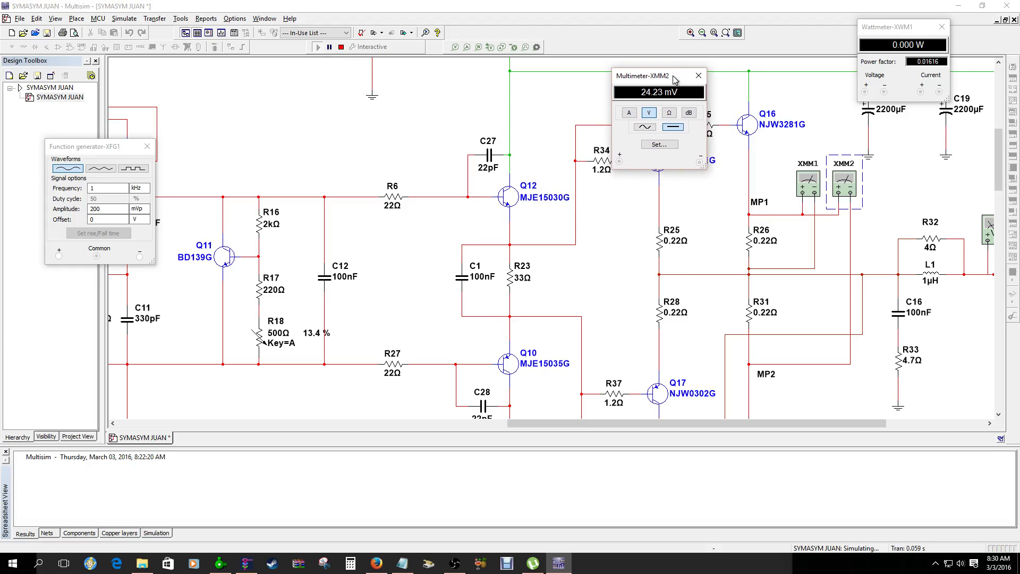
scroll(down, 3)
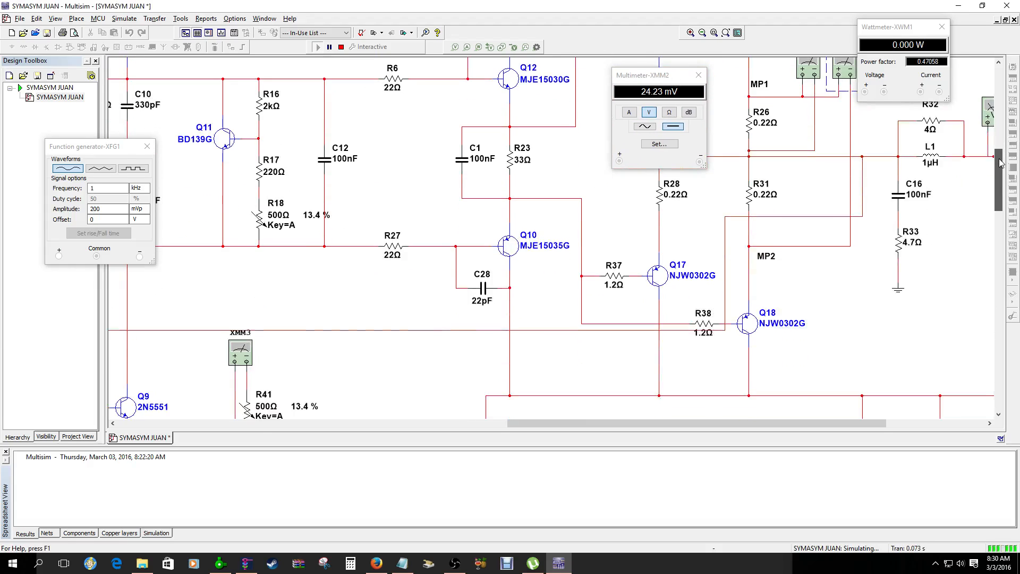
scroll(down, 3)
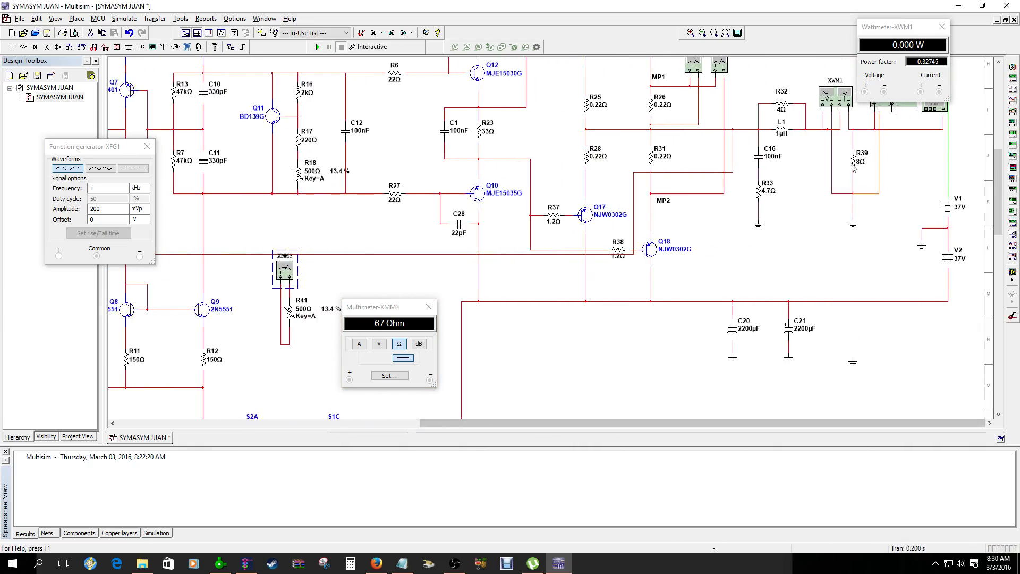
- Clear R39's fault to None and wire generator XFG1 to the R5 node
double_click(853, 162)
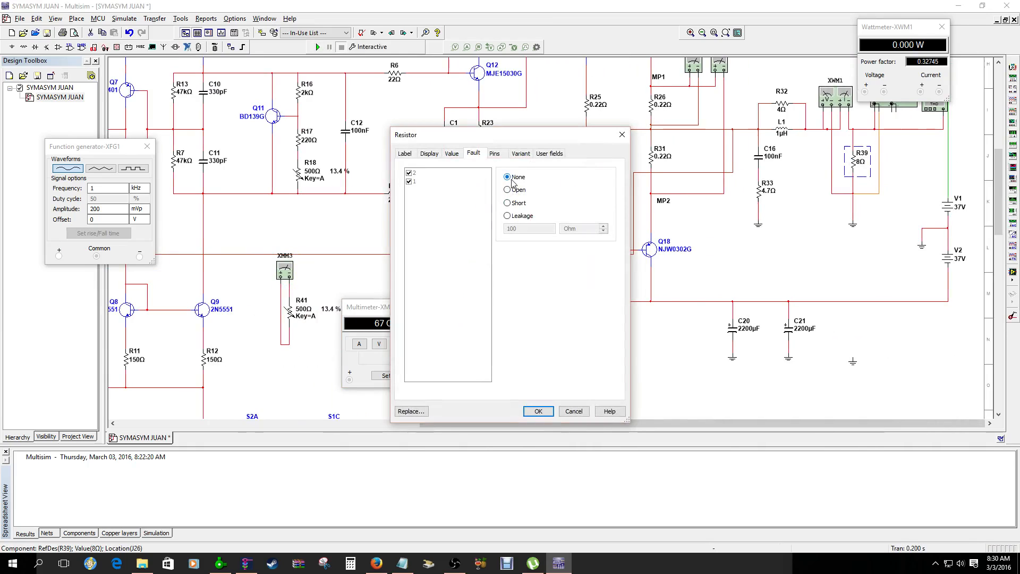
click(538, 411)
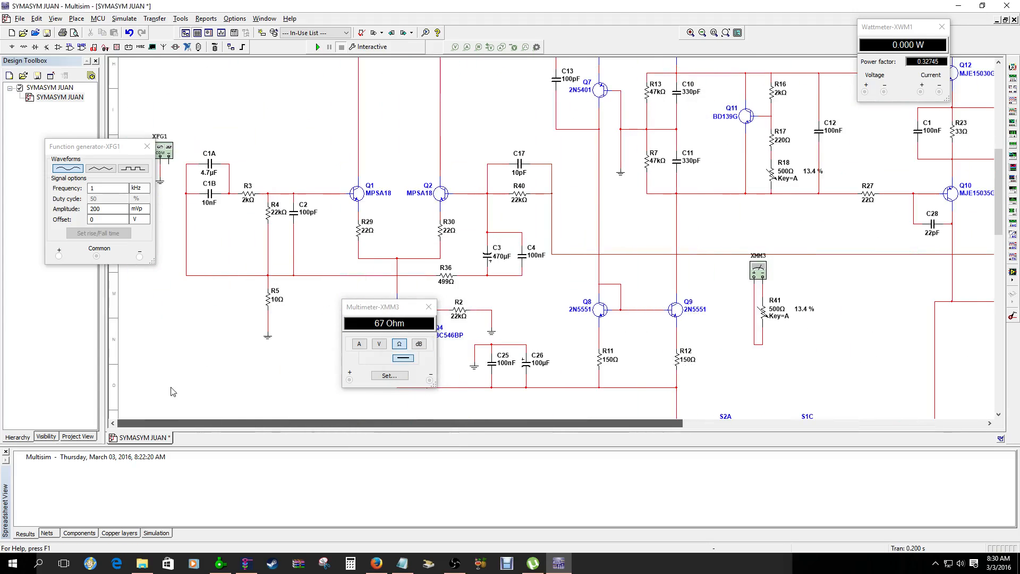
drag(98, 146, 55, 92)
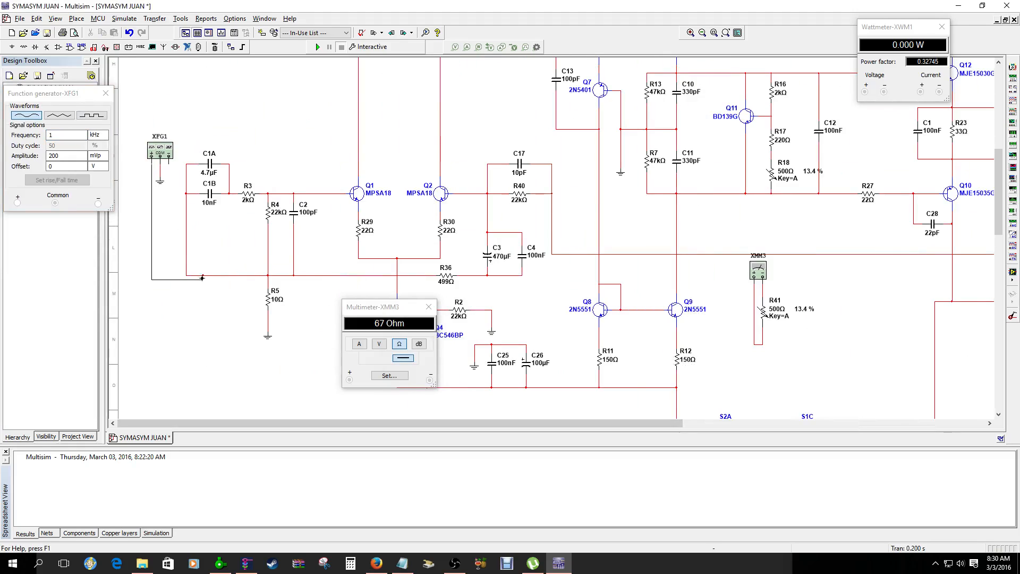
click(228, 289)
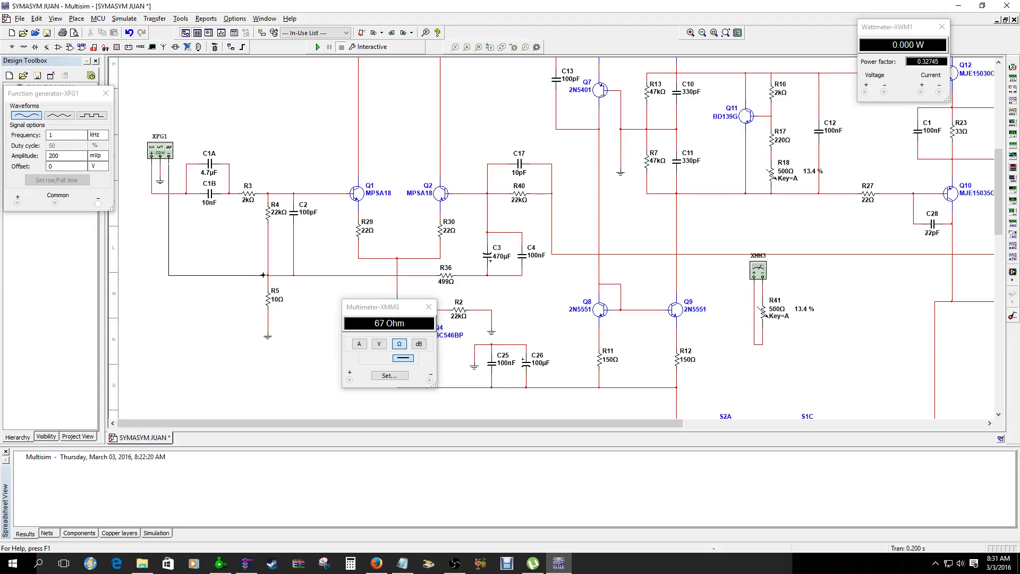
click(160, 151)
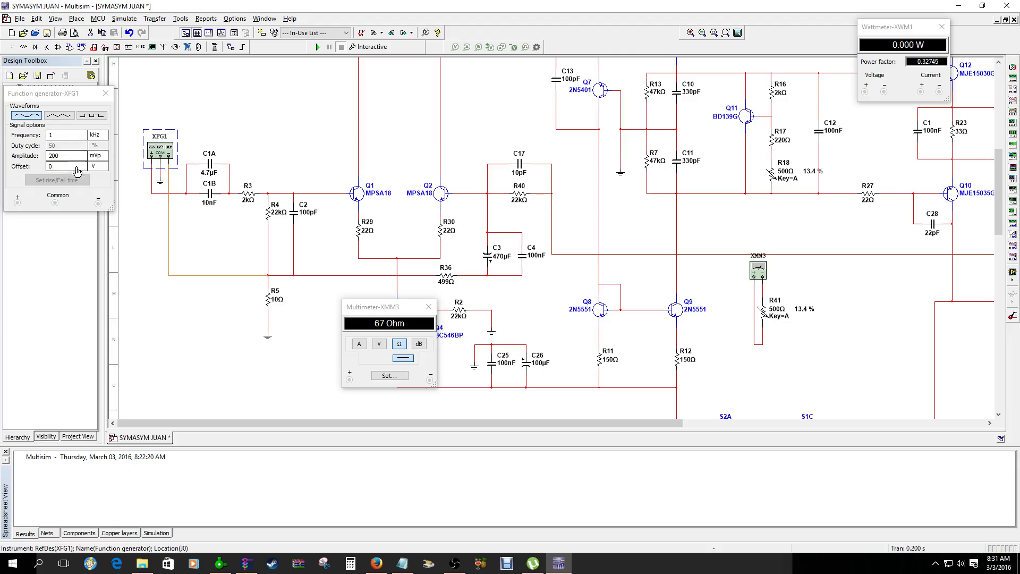
scroll(right, 3)
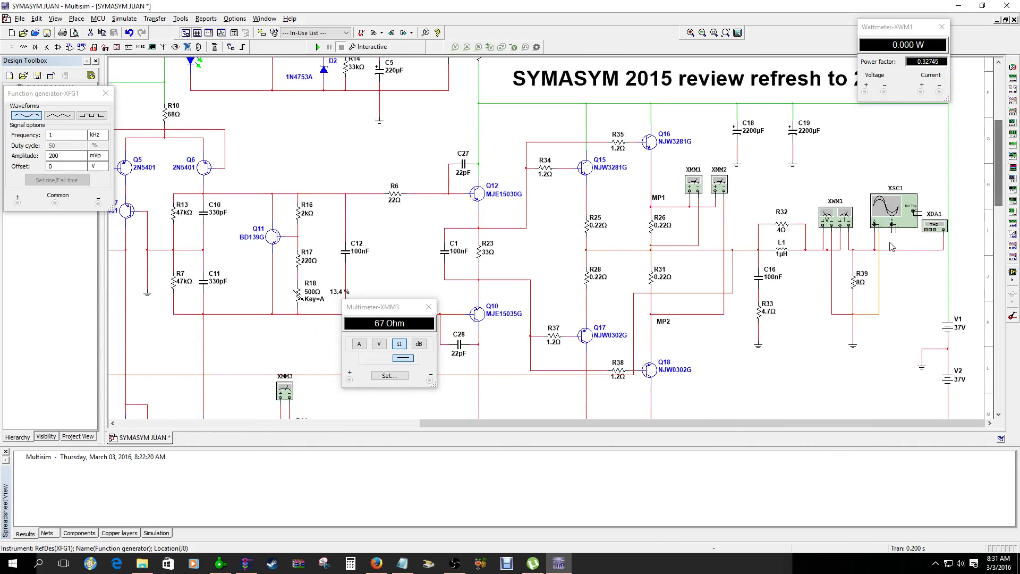
- Open the XDA1 distortion analyzer and XSC1 oscilloscope instrument windows
click(834, 220)
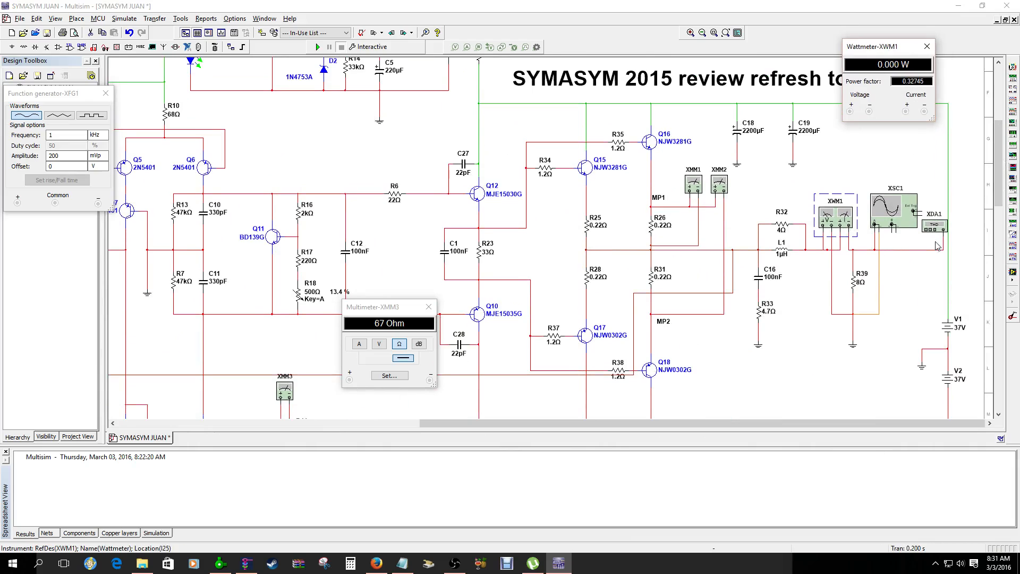
double_click(934, 226)
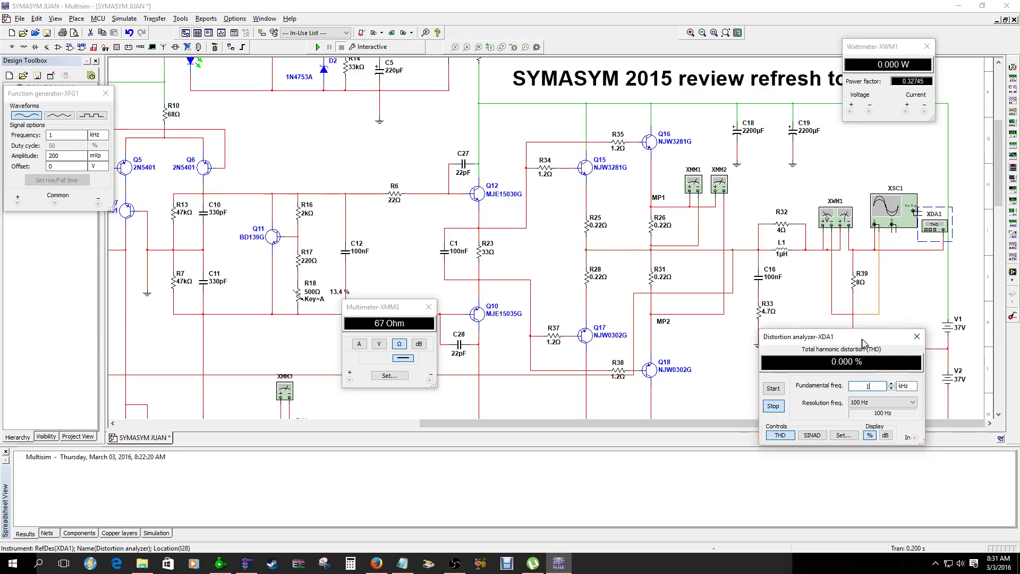
double_click(895, 207)
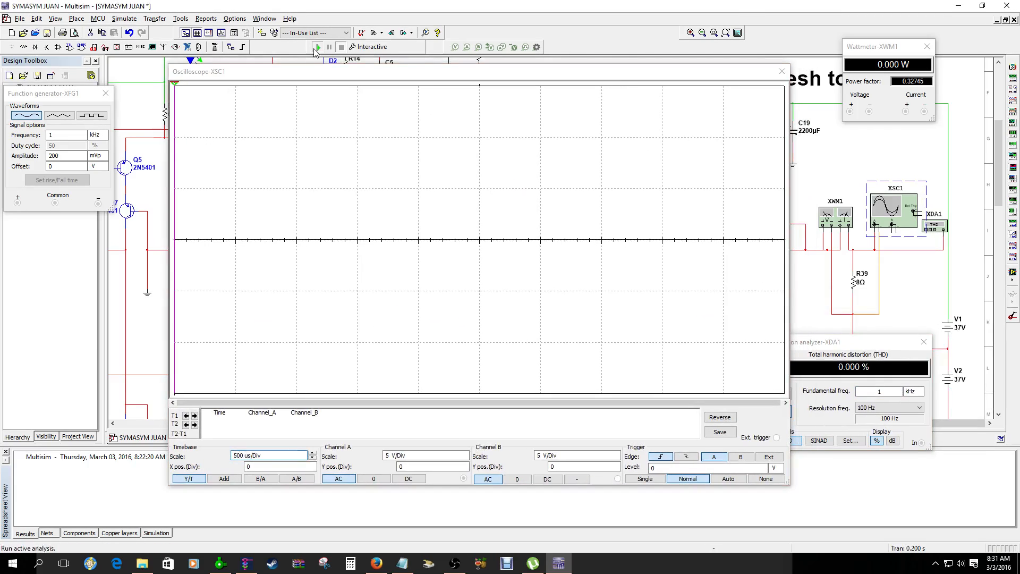
- Run the simulation at 200 mVp and set scope Channel A to 10 V/Div
click(315, 47)
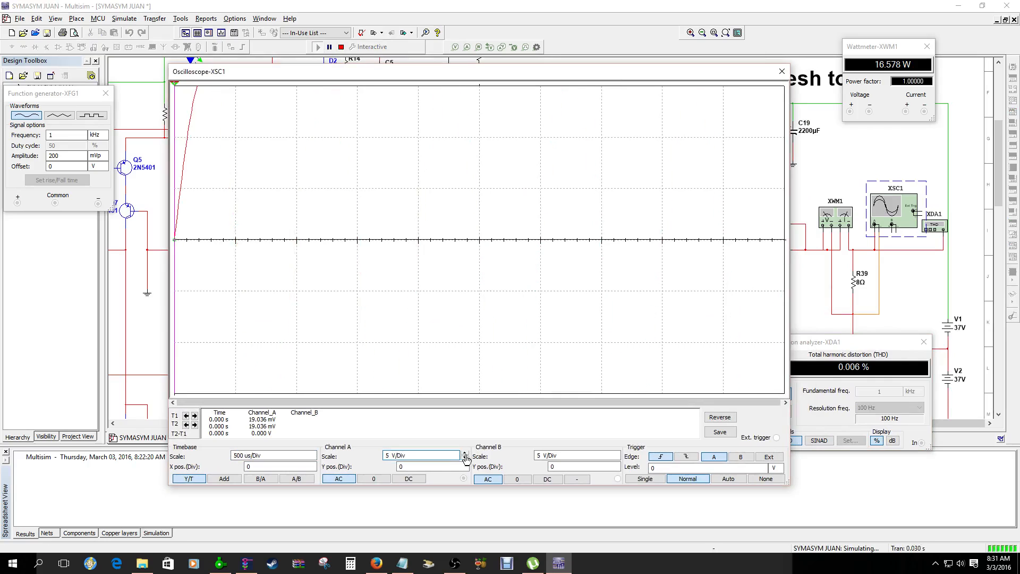
click(465, 452)
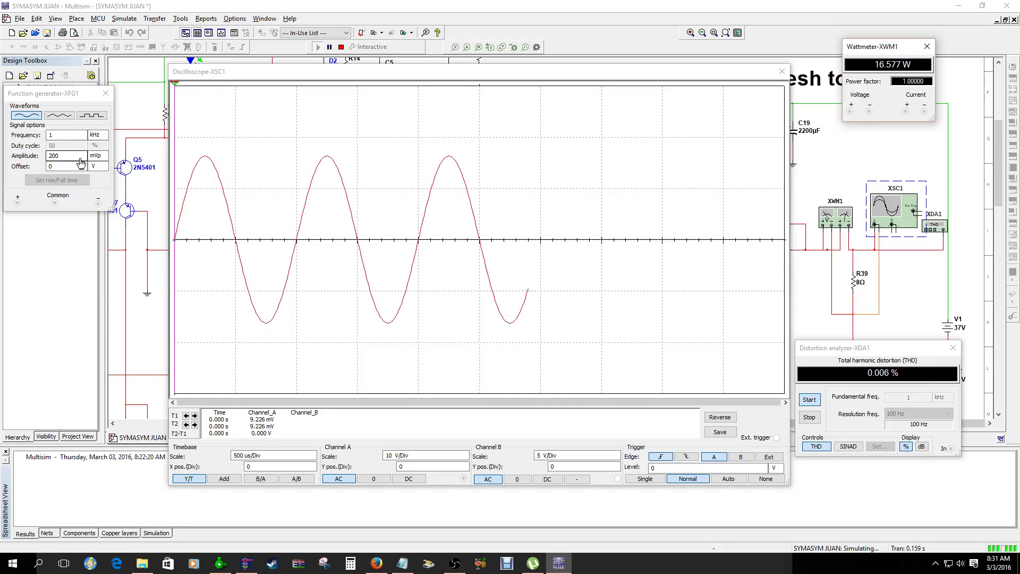
- Lower the generator amplitude to 64 mVp and set Channel A to 2 V/Div
text(195)
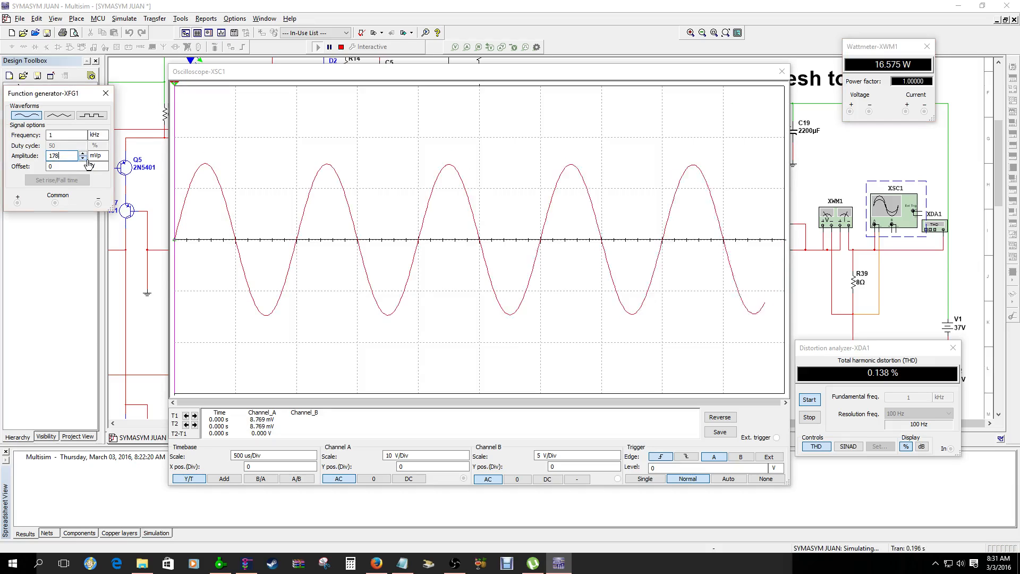
click(82, 159)
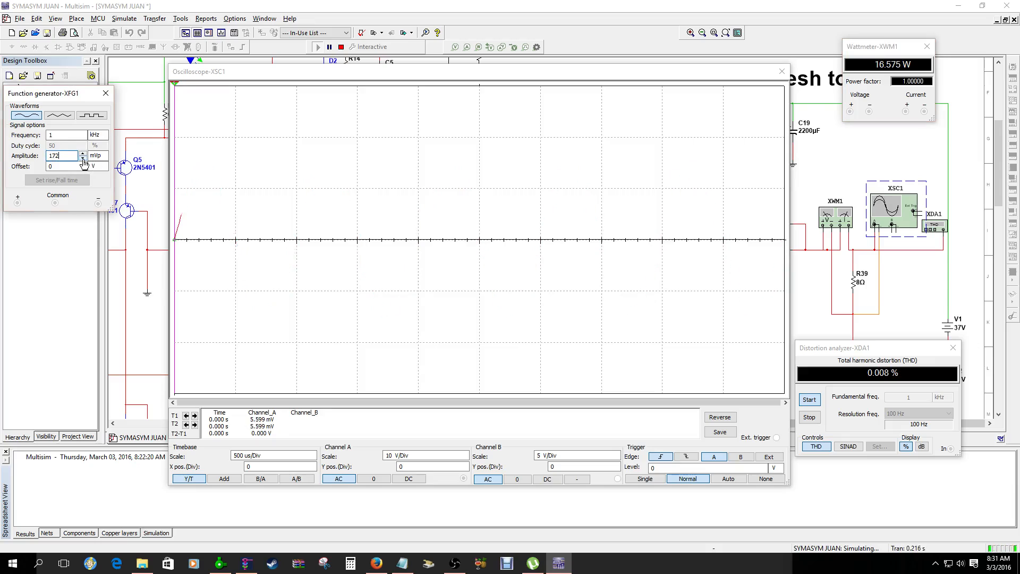
text(160)
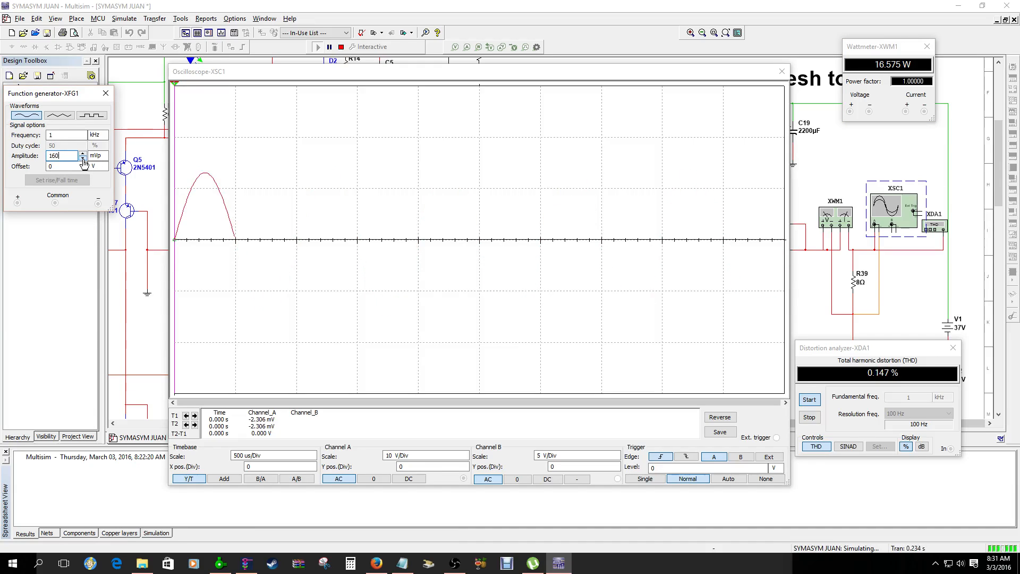
text(144)
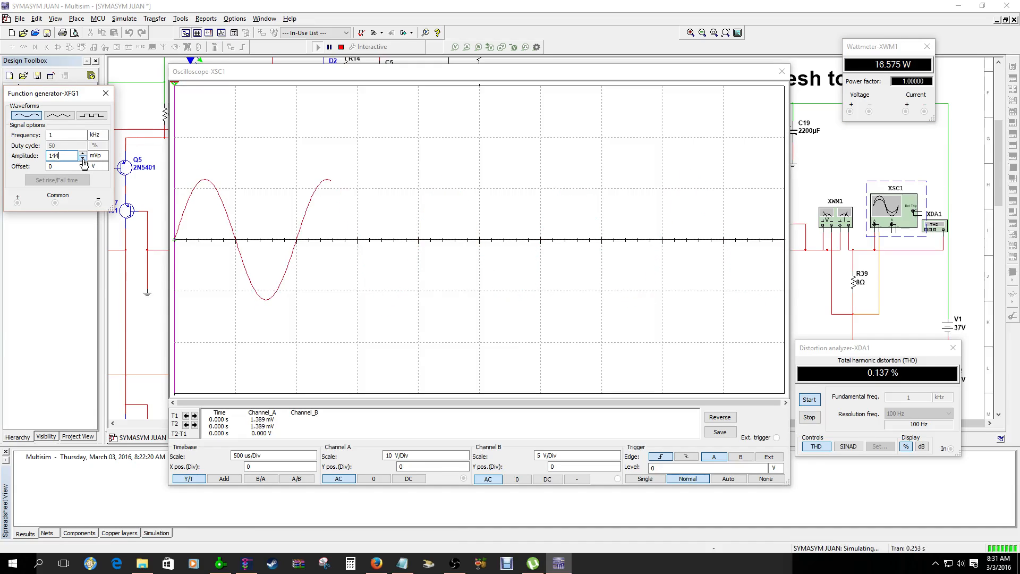
text(127)
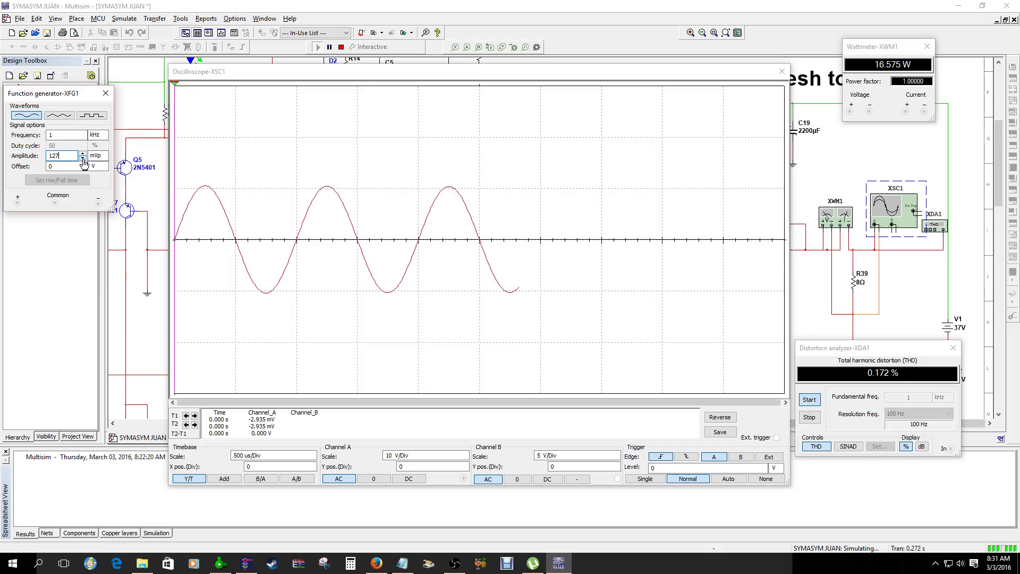
text(110)
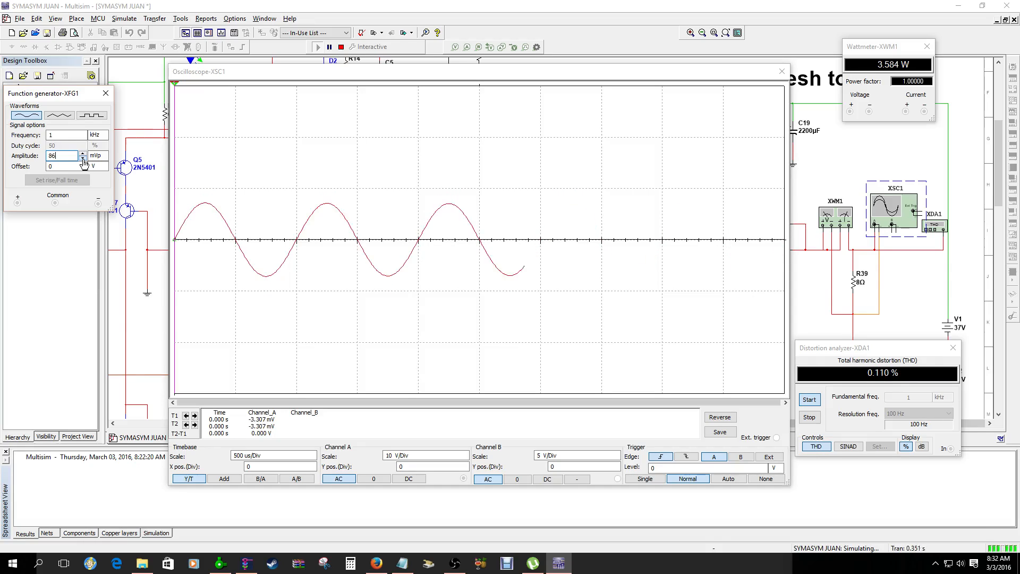
text(69)
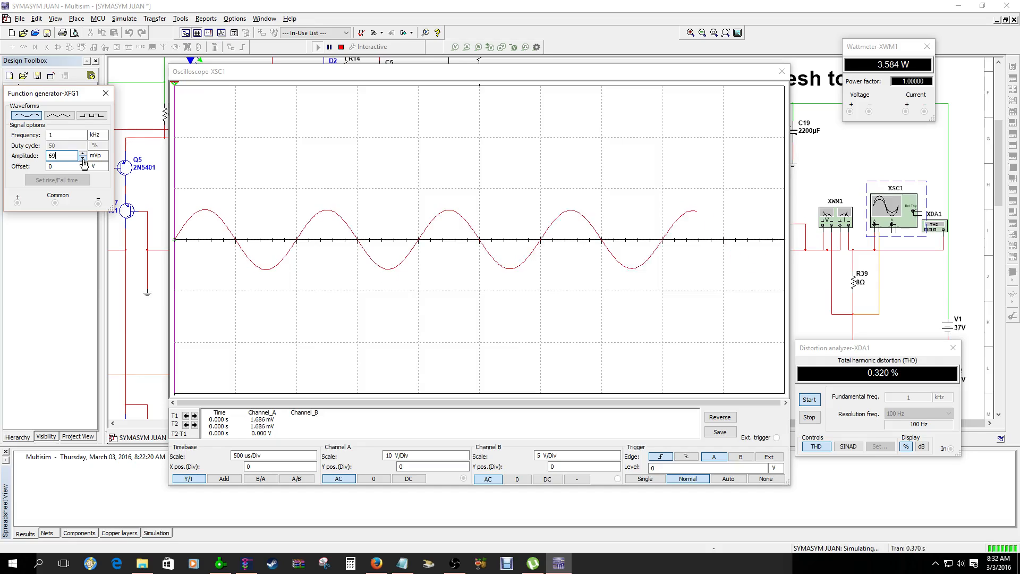
text(56)
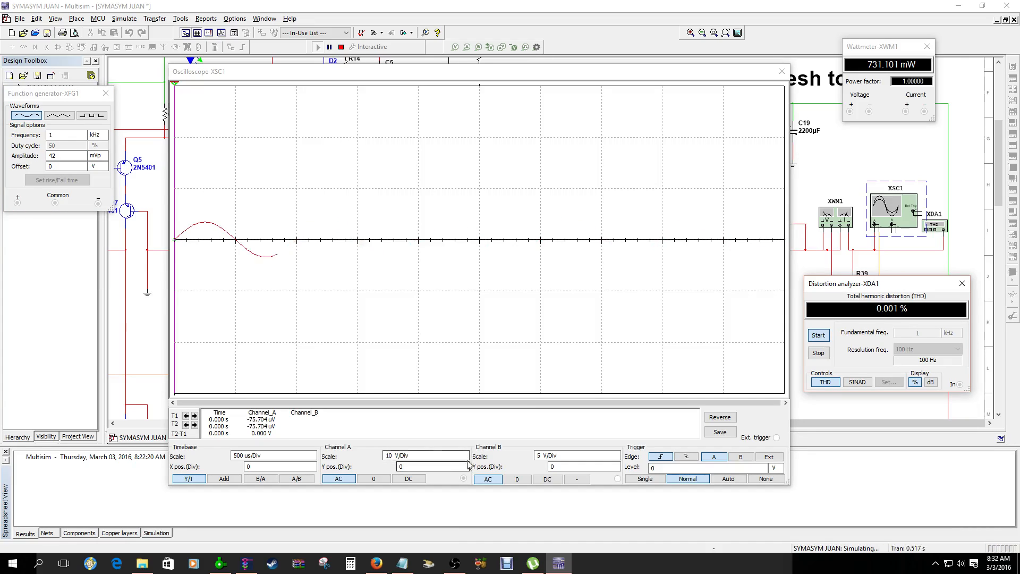
click(465, 458)
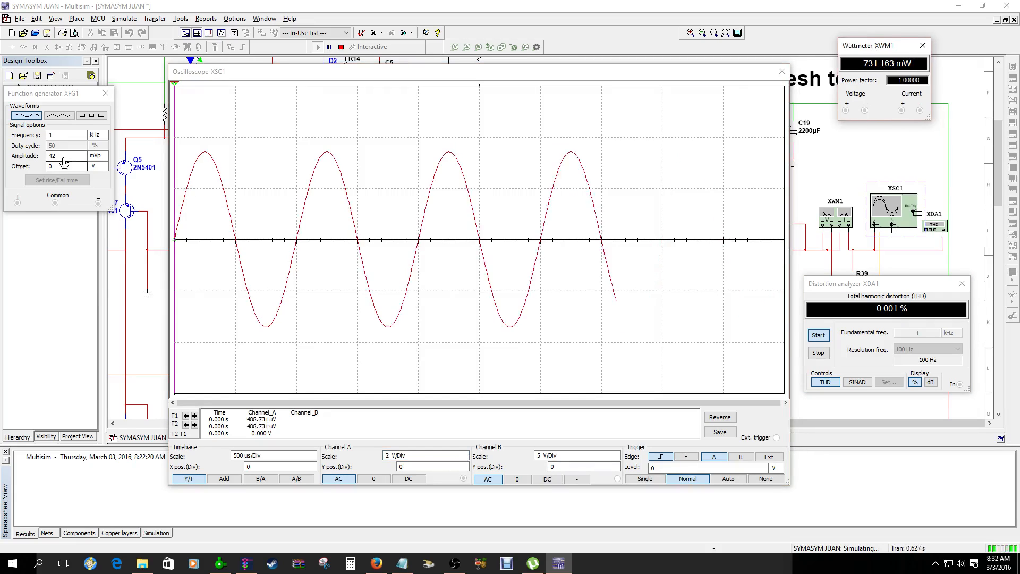
click(85, 153)
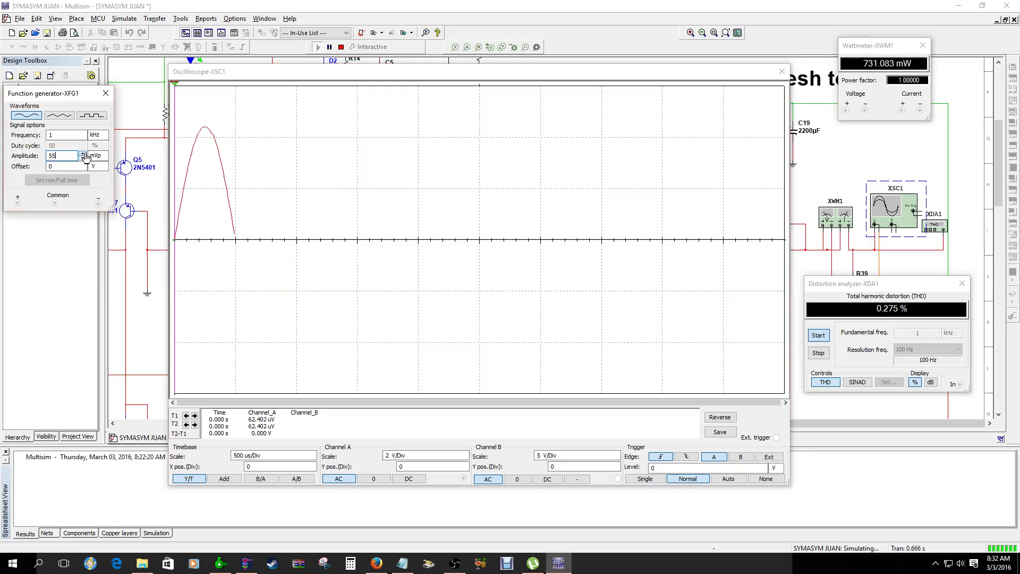
text(64)
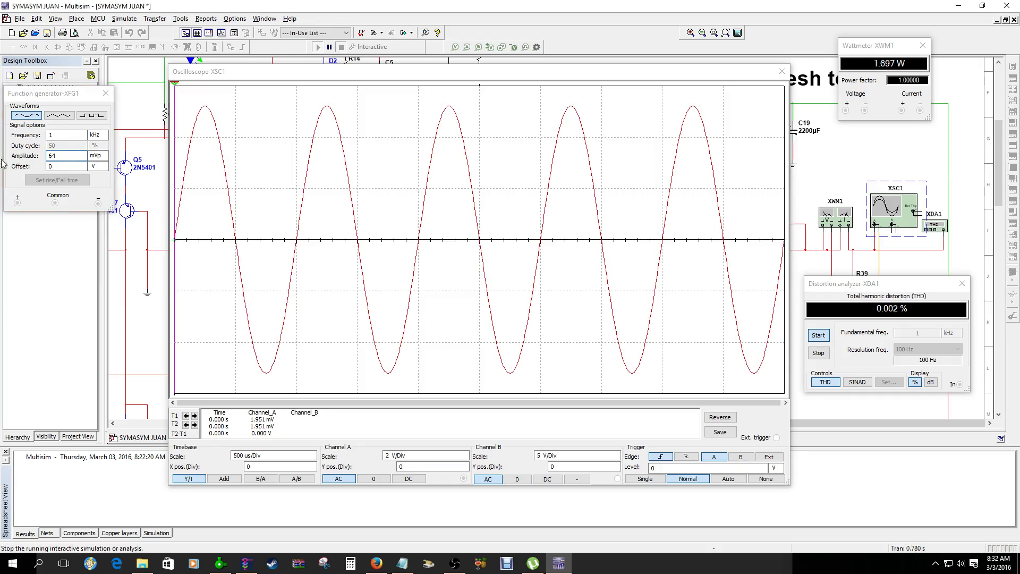
- Step the overdriven generator amplitude down to 485 mVp, coarsening Channel A
click(58, 155)
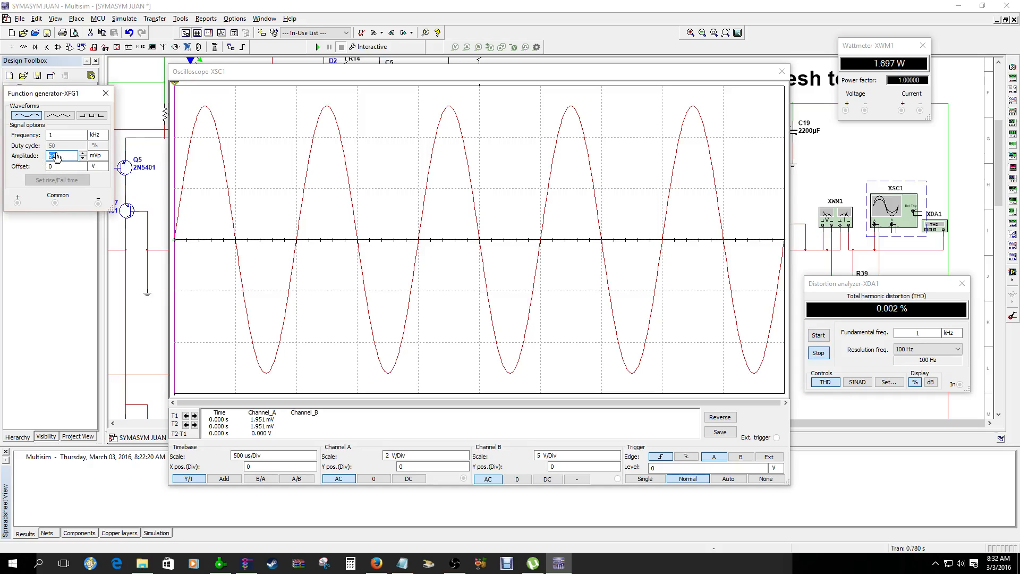
text(600)
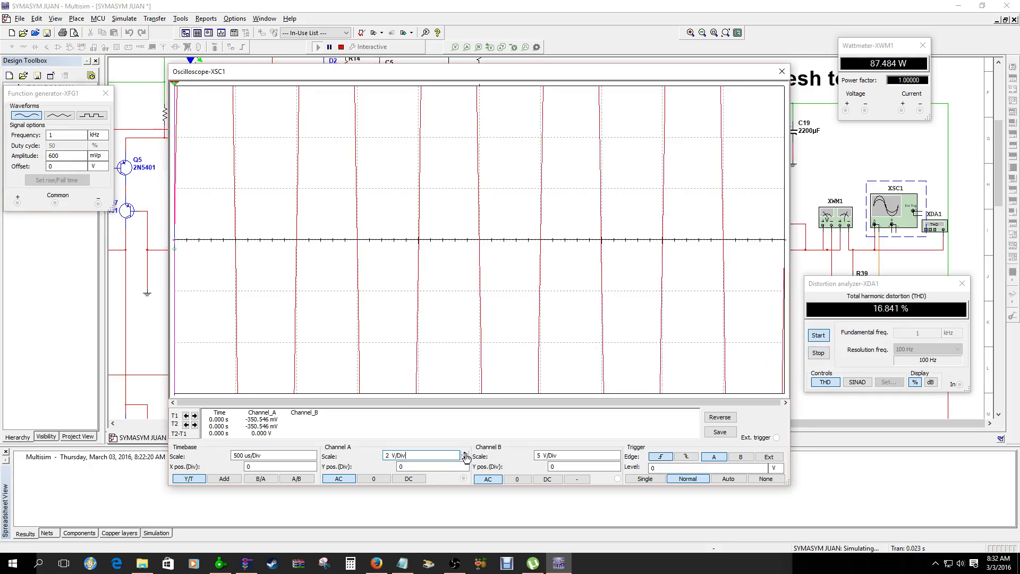
click(463, 453)
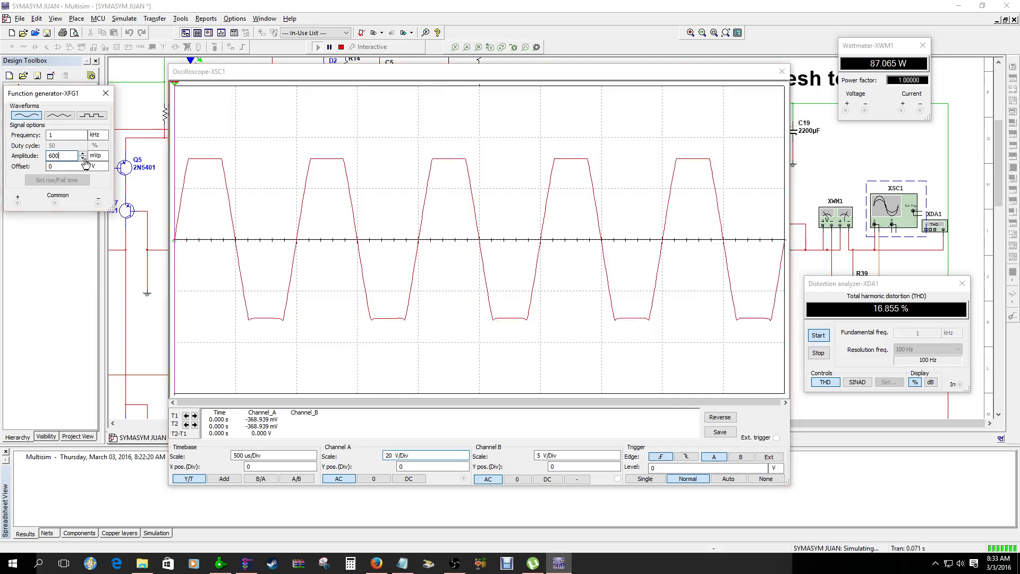
click(82, 159)
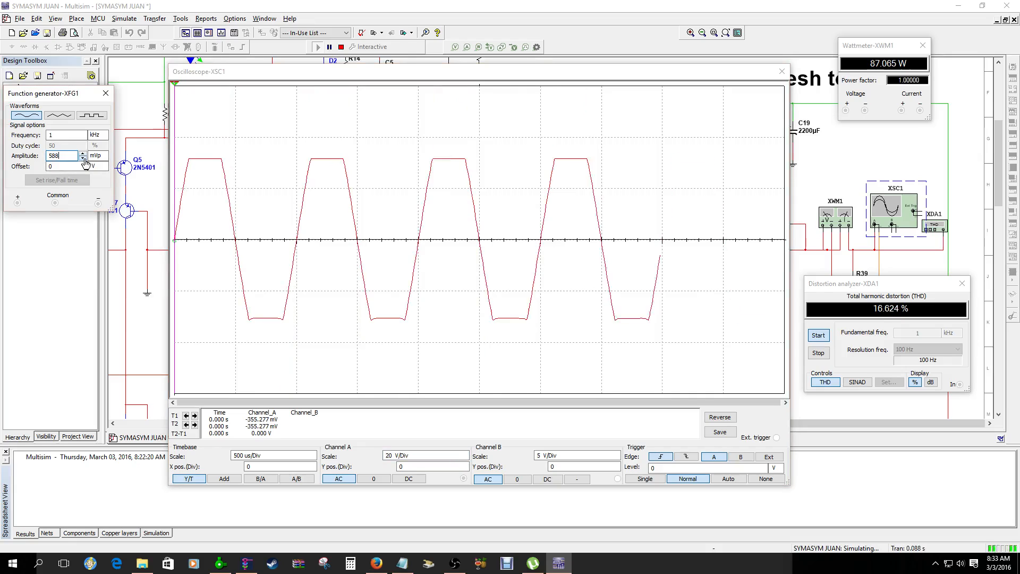
click(83, 159)
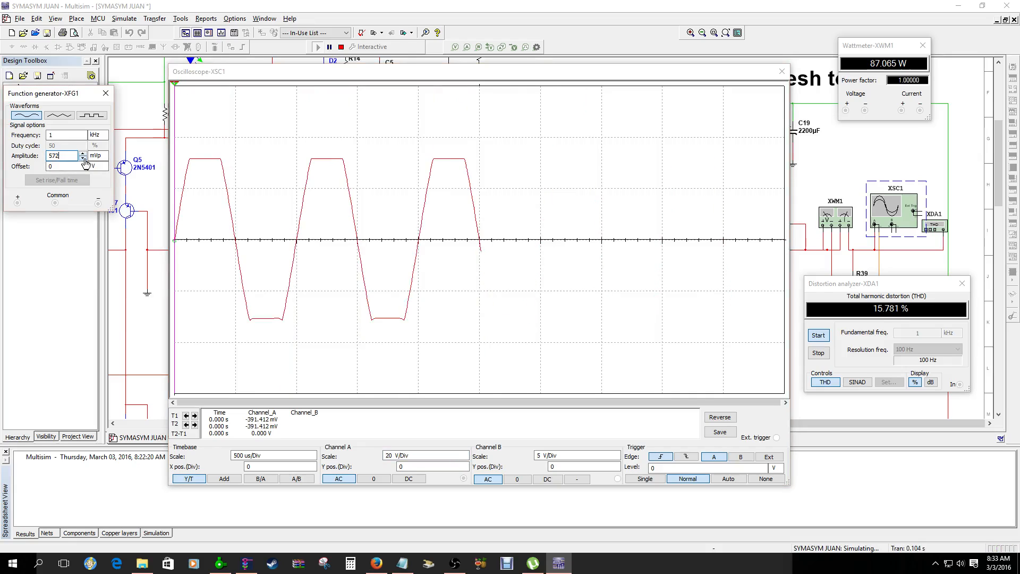
click(83, 159)
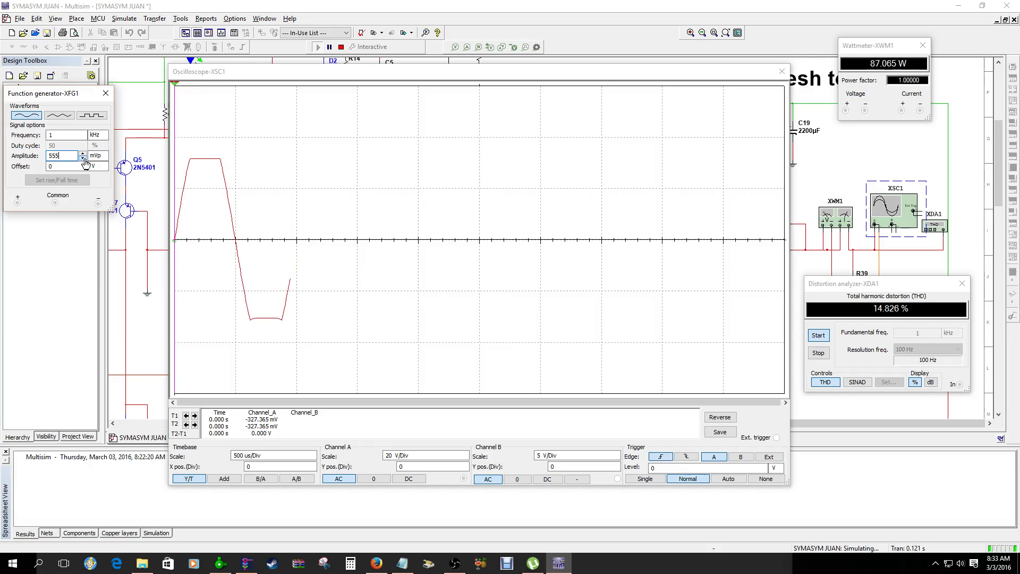
text(538)
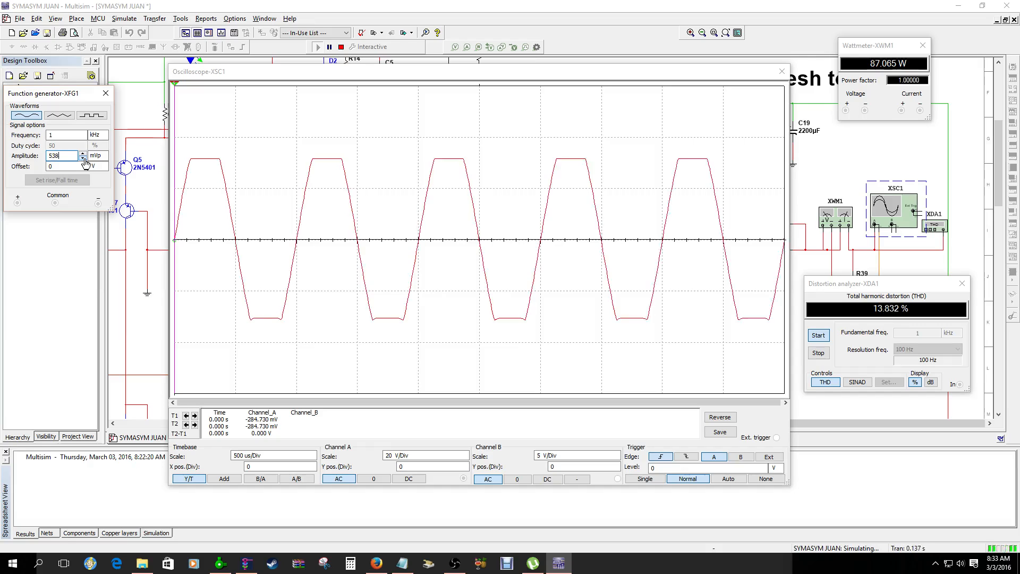
click(83, 159)
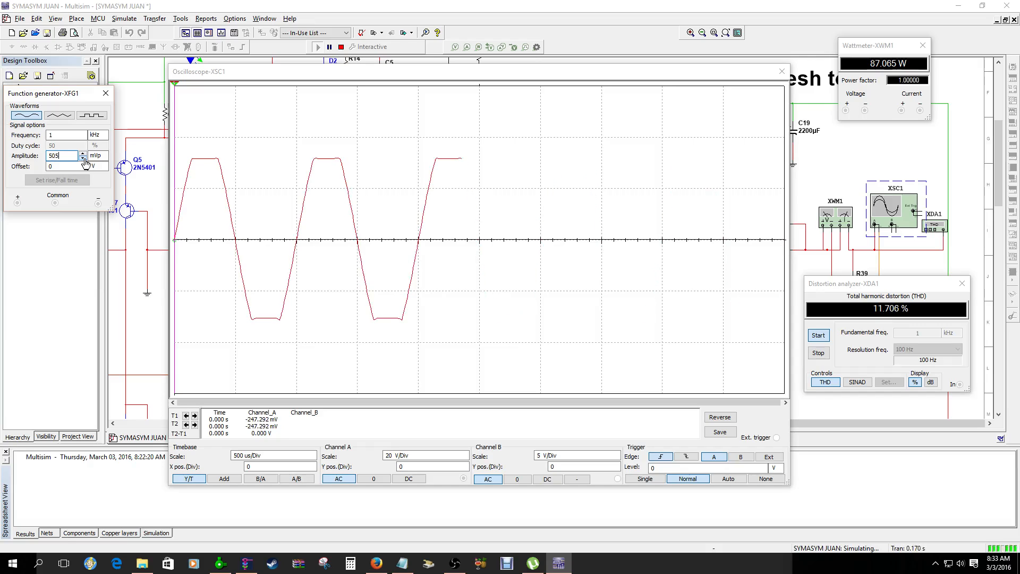
click(82, 159)
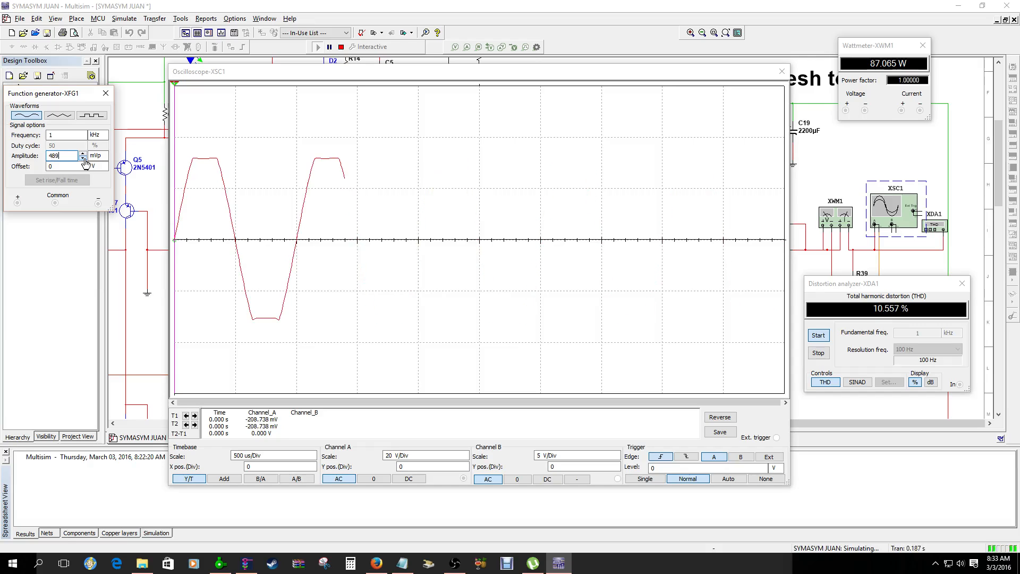
click(82, 158)
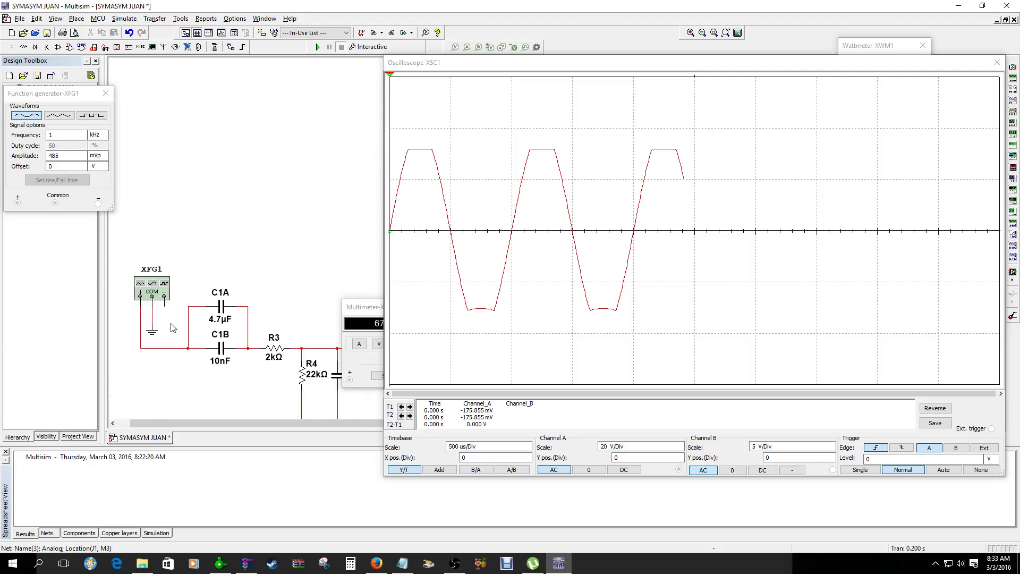
- Raise the generator amplitude to 700 mVp for a clean 50.7 W output
drag(692, 63, 550, 60)
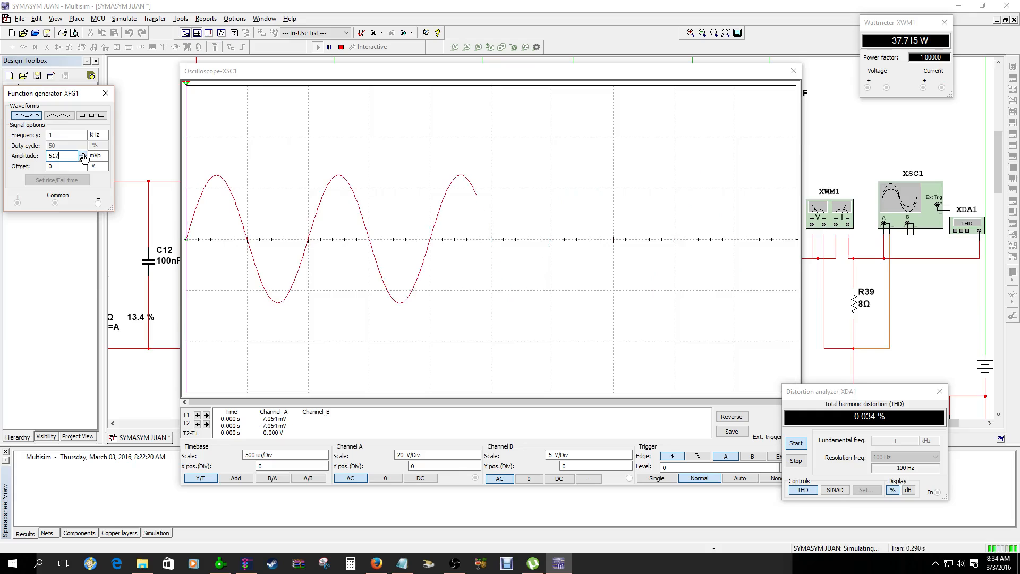
click(82, 154)
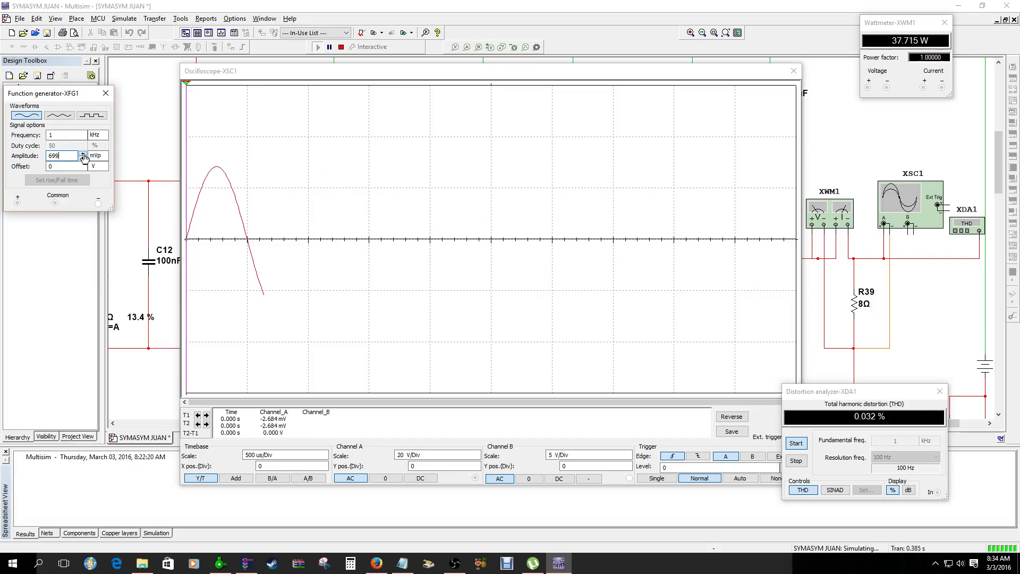
click(83, 154)
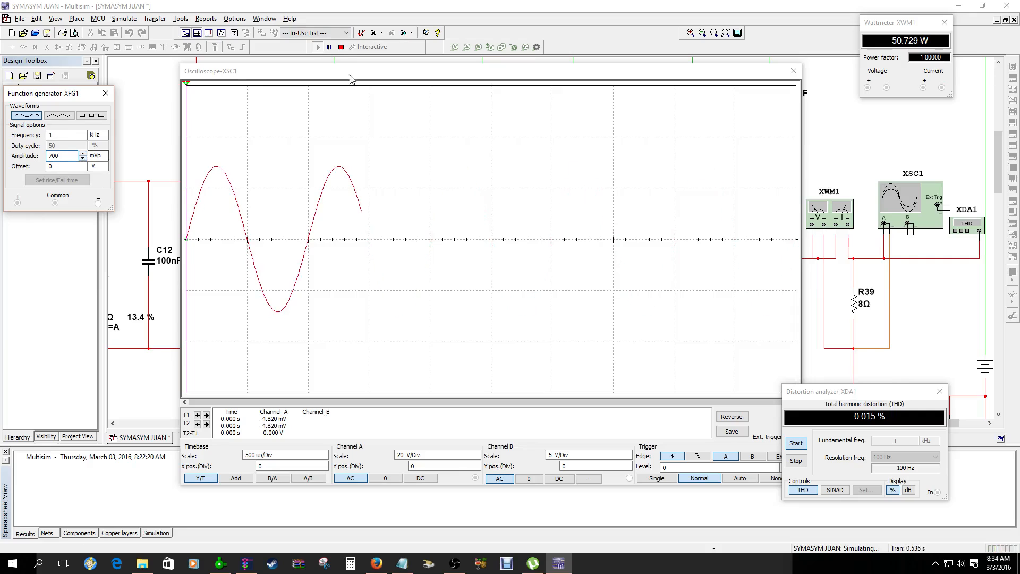
- Set load R39 to 4 Ω and rerun, reading 100.254 W at 0.018 % THD
click(854, 303)
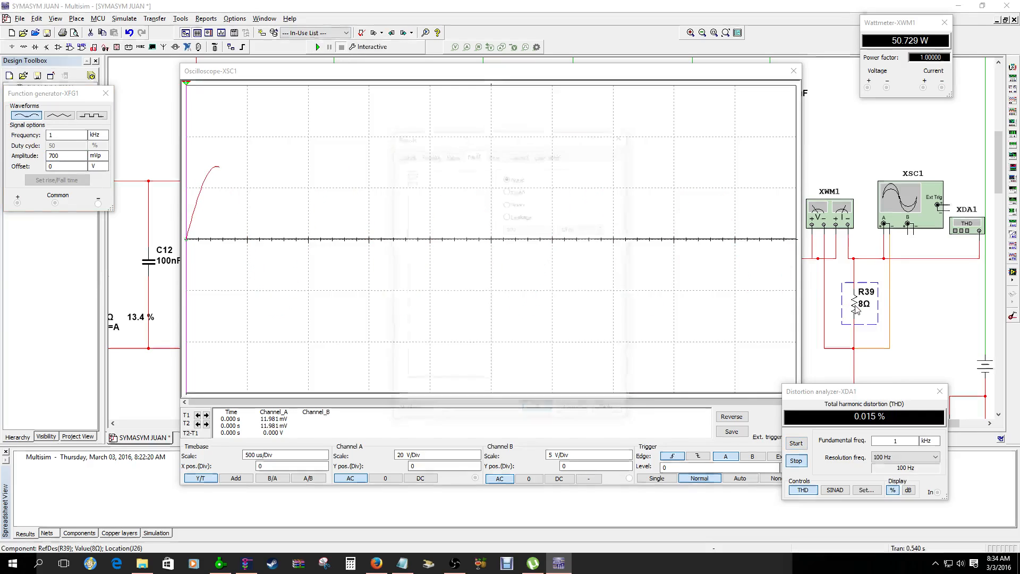
double_click(859, 304)
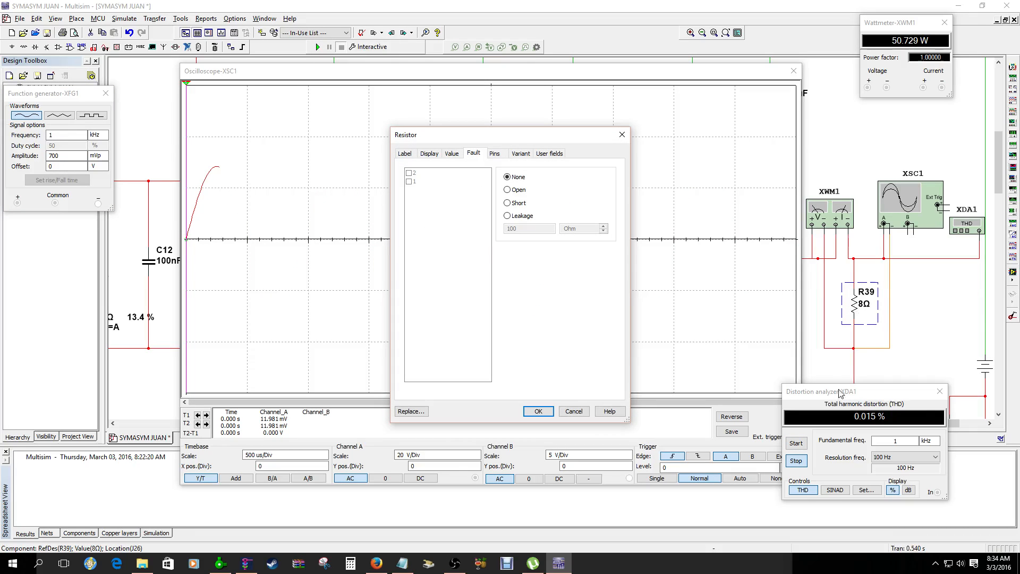
click(538, 411)
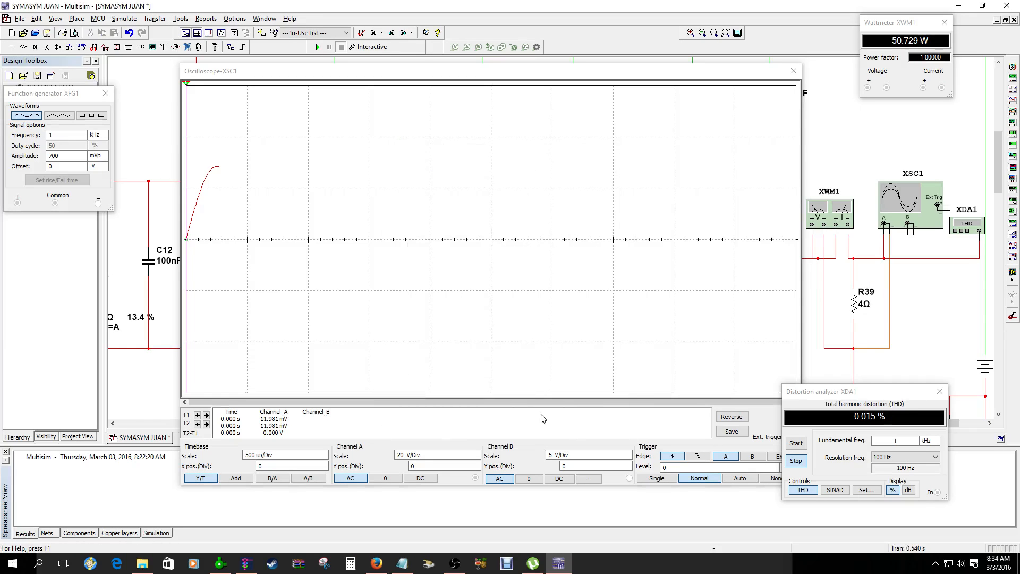
click(314, 47)
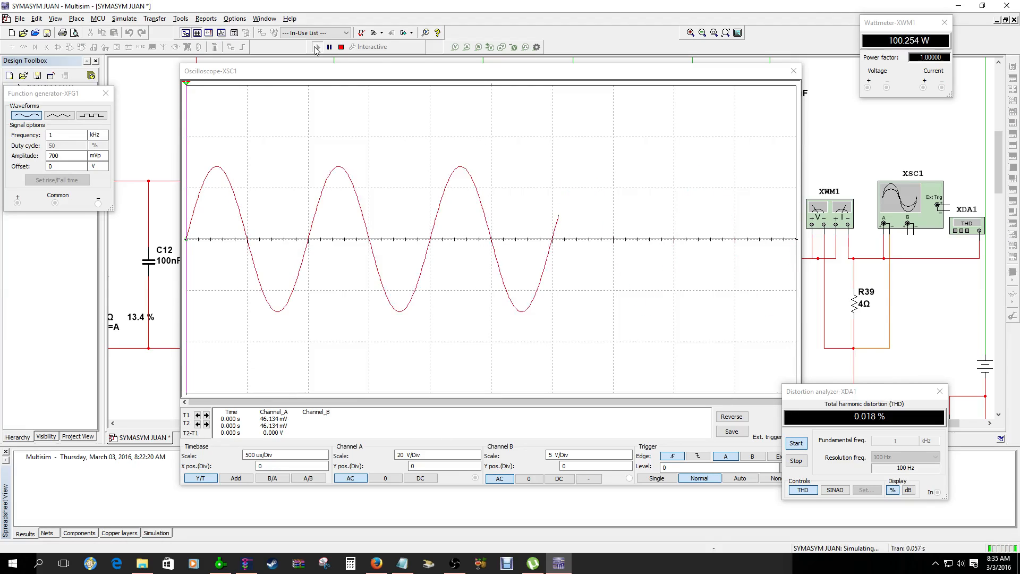
click(341, 47)
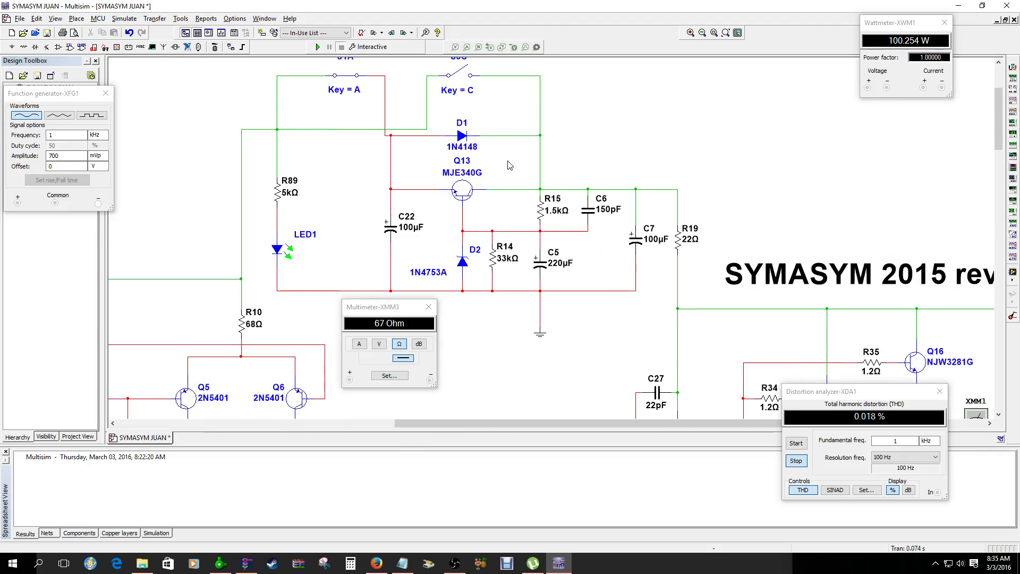
scroll(down, 3)
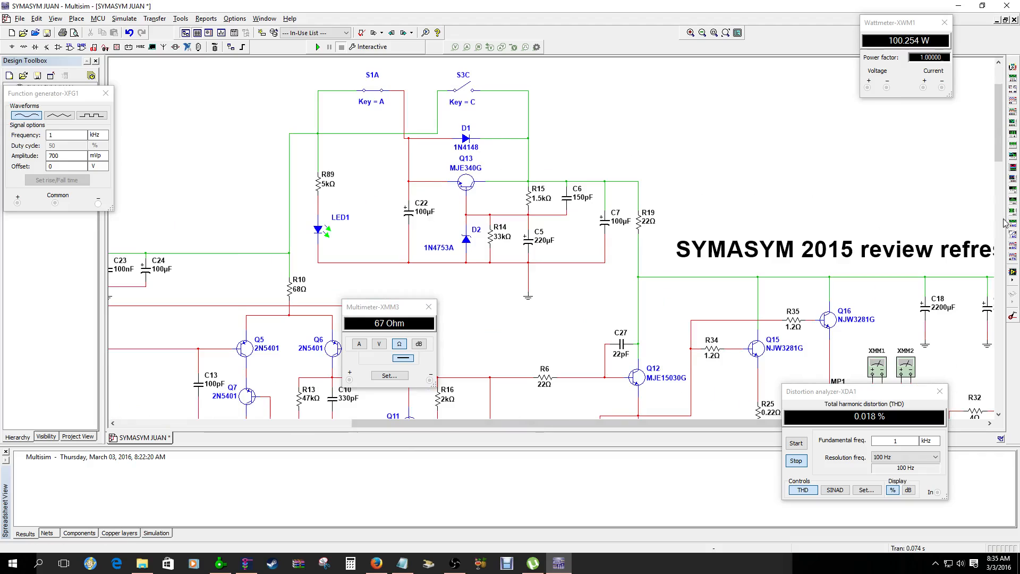
click(375, 563)
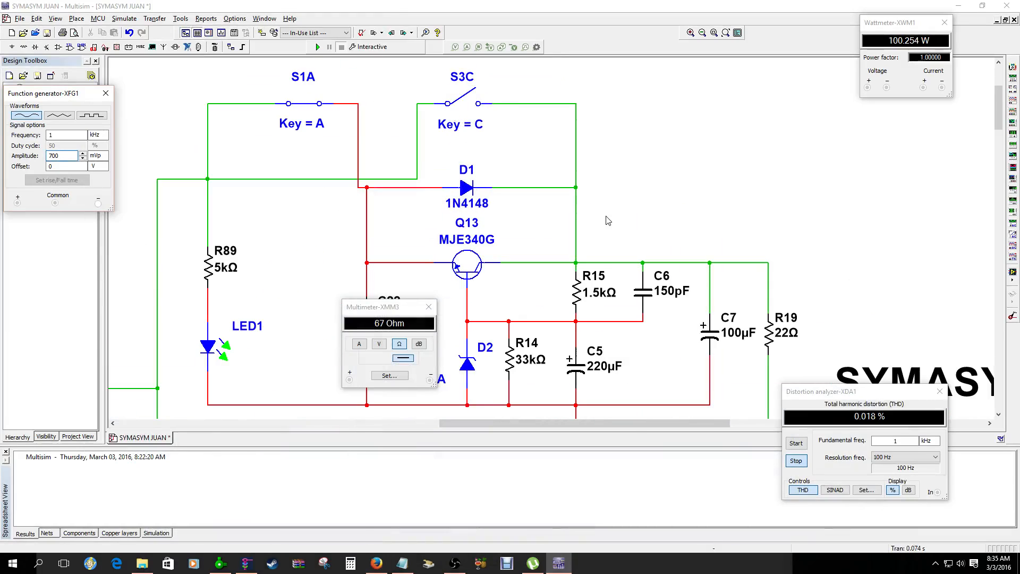
mouse_move(570, 212)
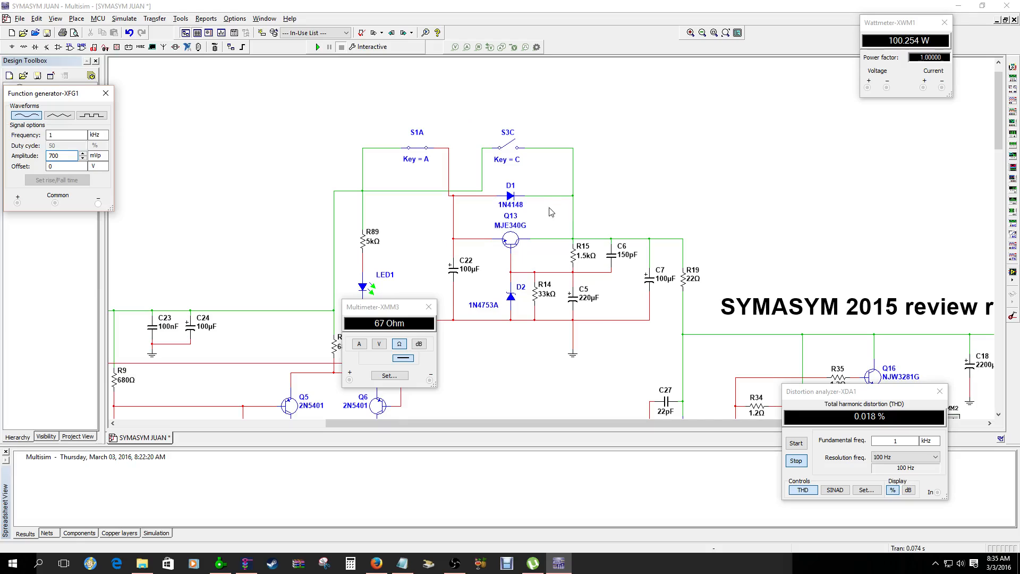
click(219, 563)
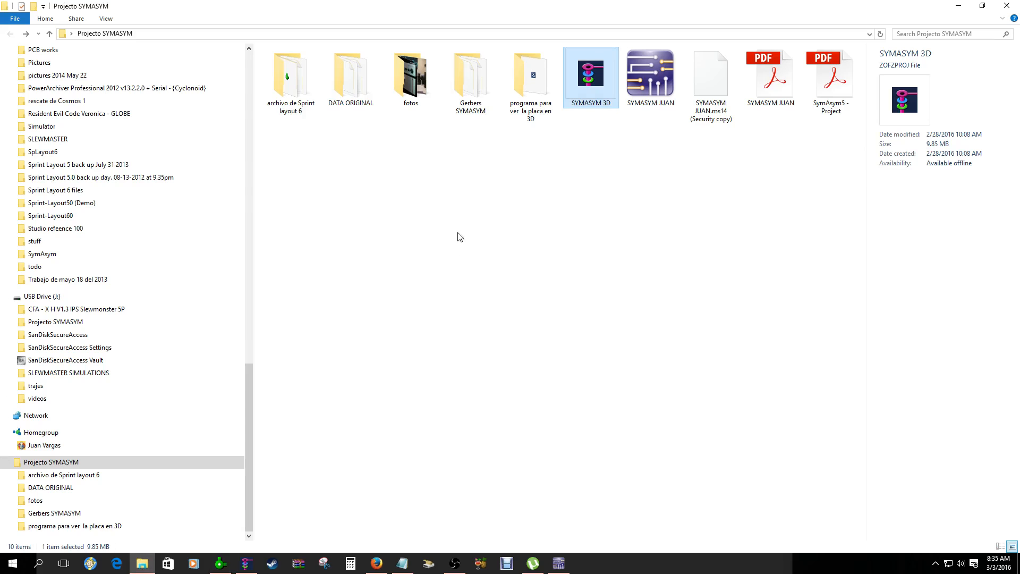
- Open the SYMASYM 004 photo from the project's fotos folder in Photo Viewer
double_click(410, 74)
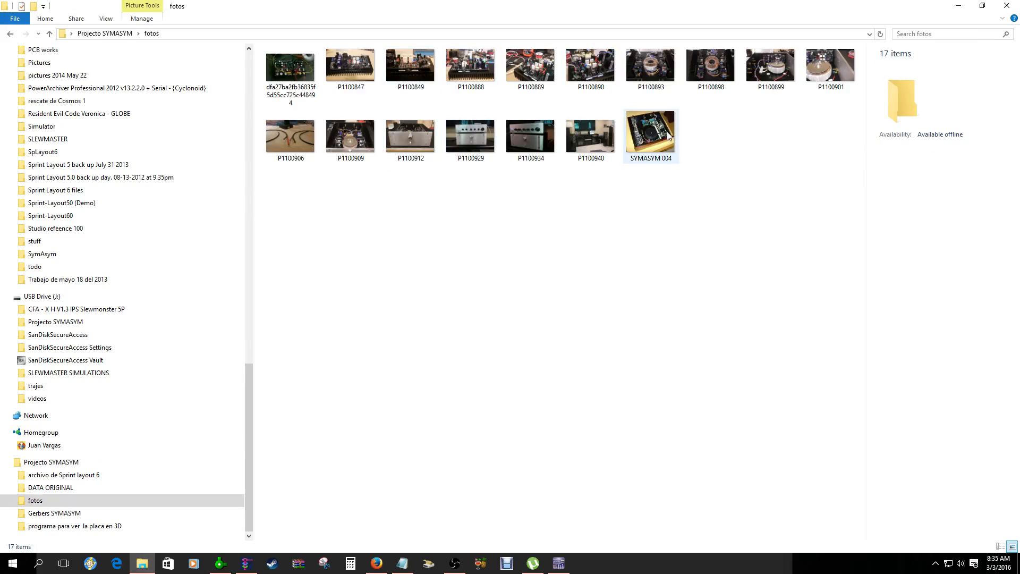
click(650, 133)
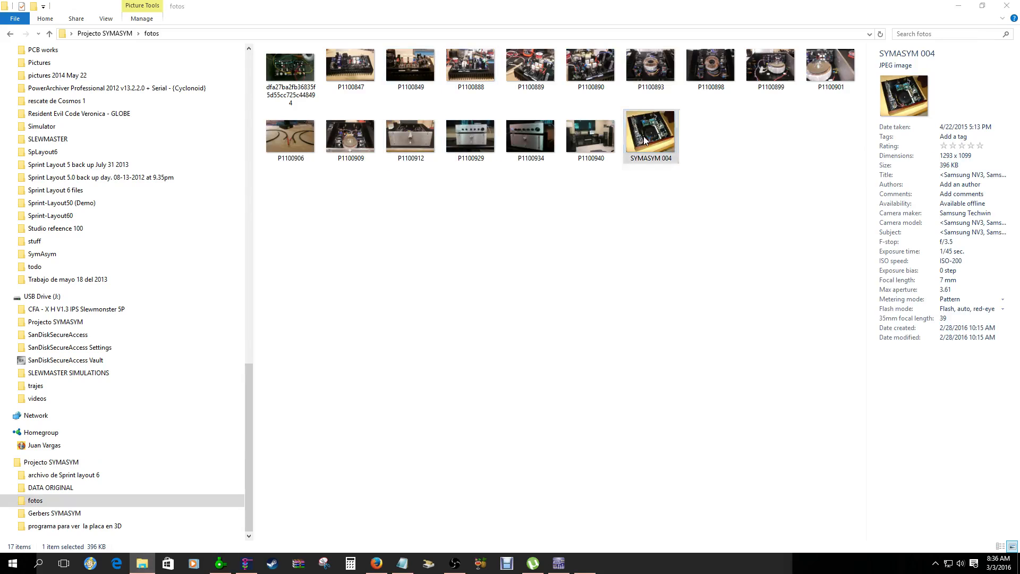
double_click(651, 130)
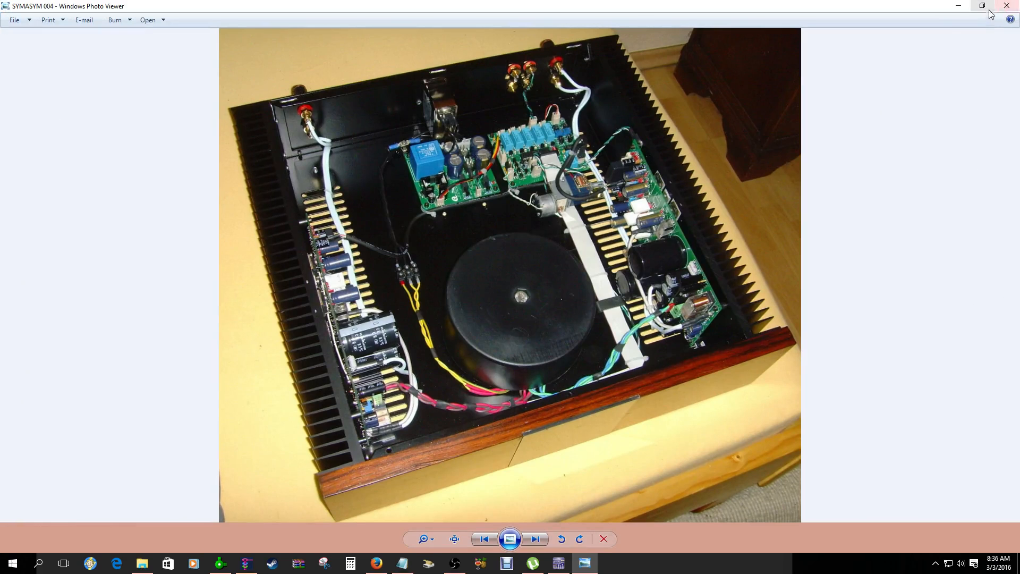
- Close the Photo Viewer showing the amplifier built into its chassis
click(584, 564)
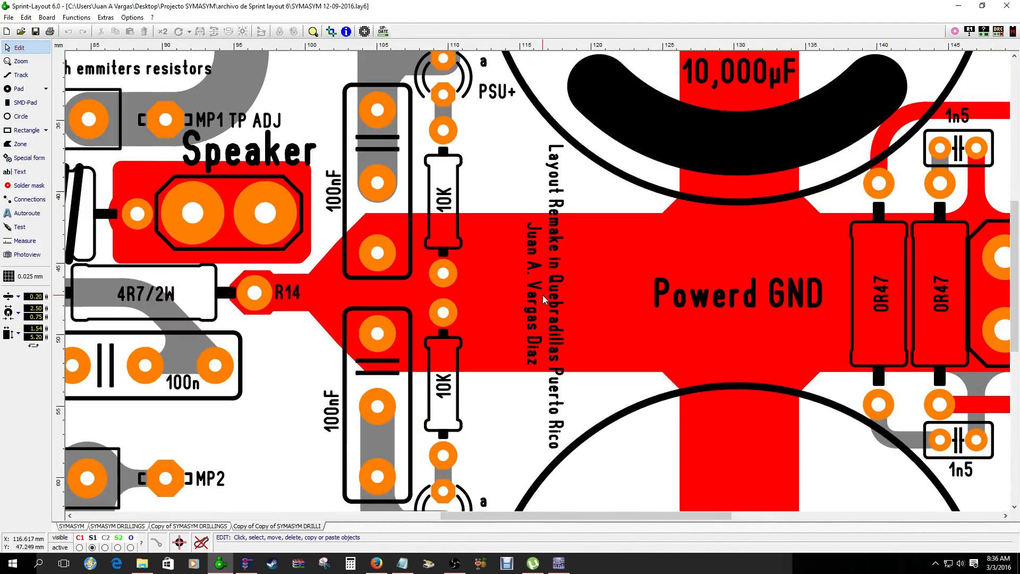
mouse_move(547, 356)
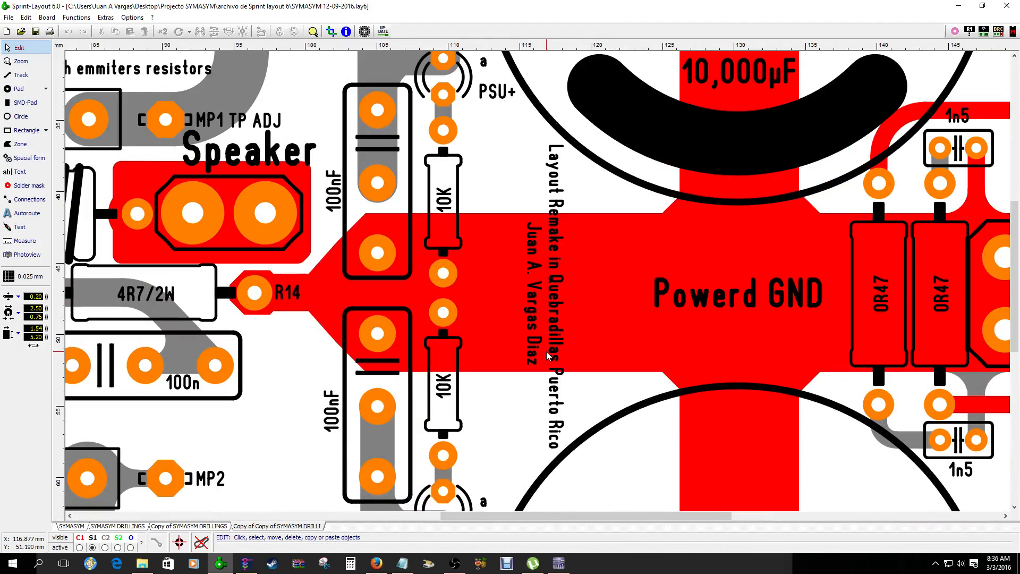
mouse_move(554, 371)
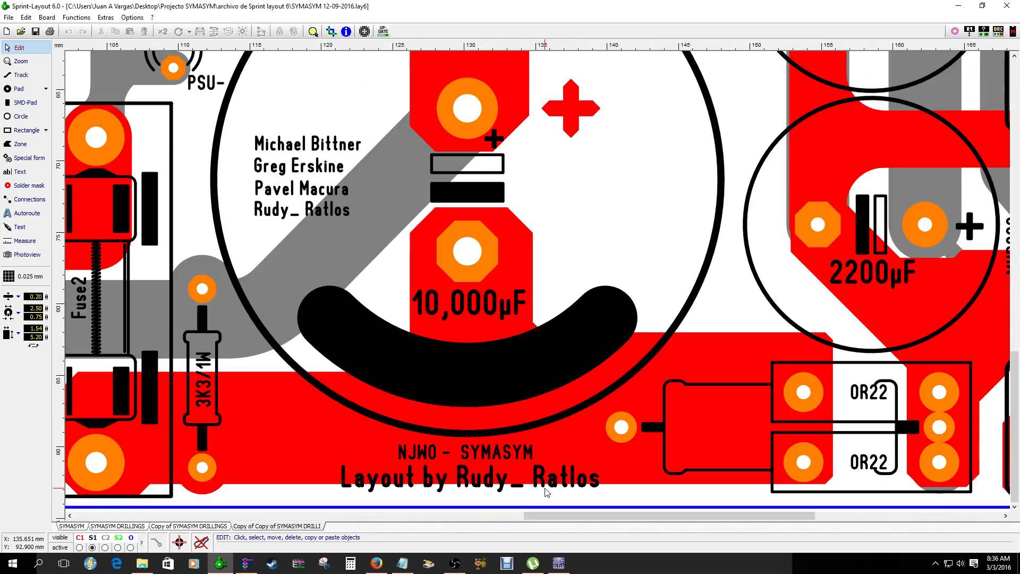
mouse_move(629, 297)
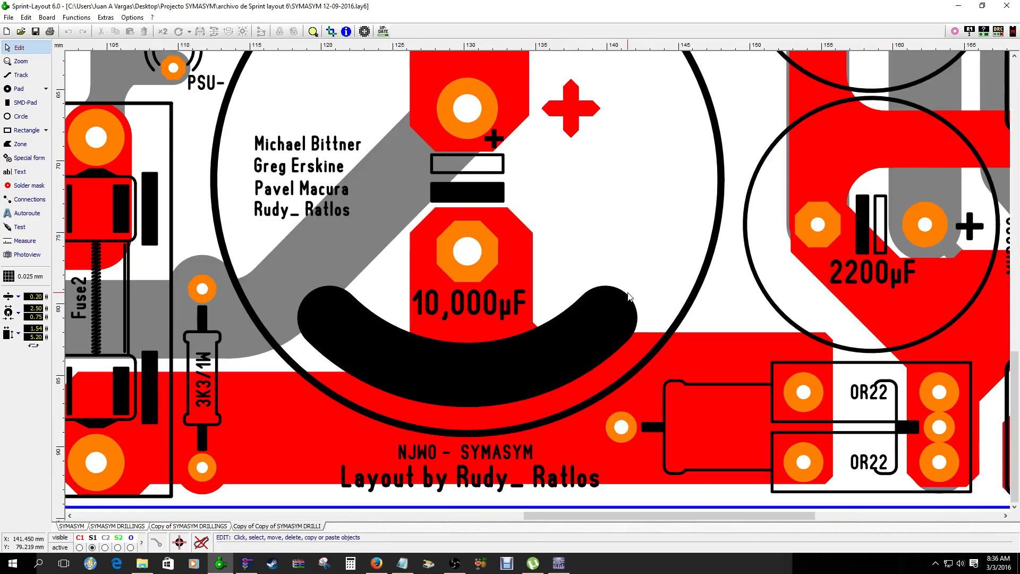